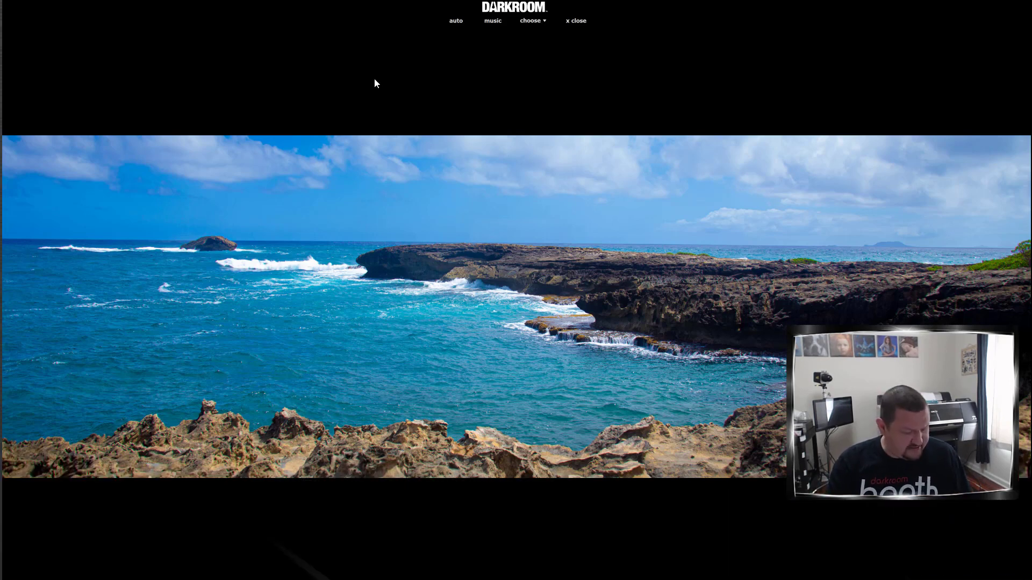
# Close the panoramic beach photo presentation to reveal the DNP Photo website.
pyautogui.click(576, 20)
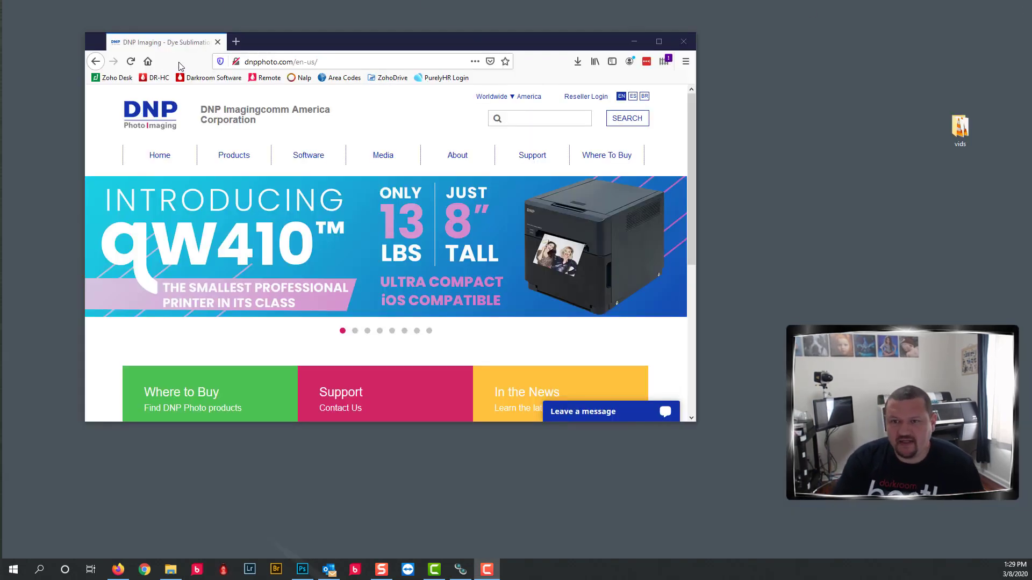
# Accept the license and save the Hot Folder Print Utility for Windows zip from Utilities and Software.
pyautogui.click(532, 155)
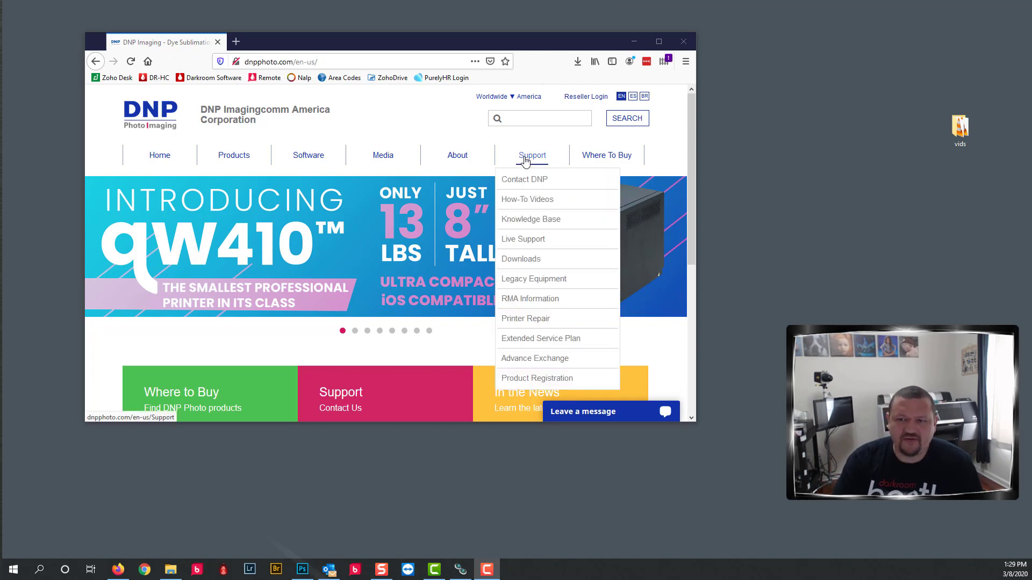
pyautogui.moveTo(521, 259)
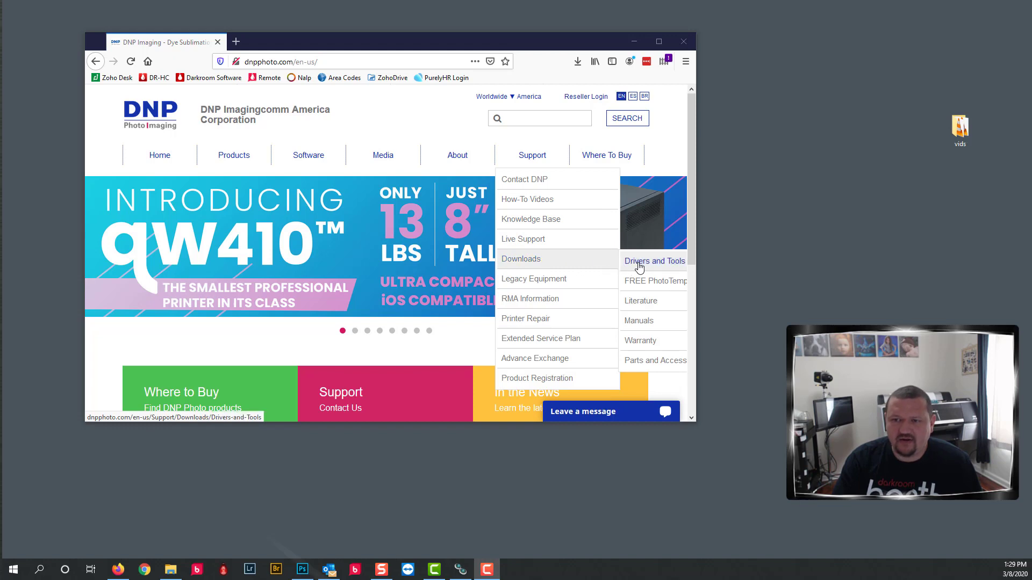
pyautogui.click(654, 260)
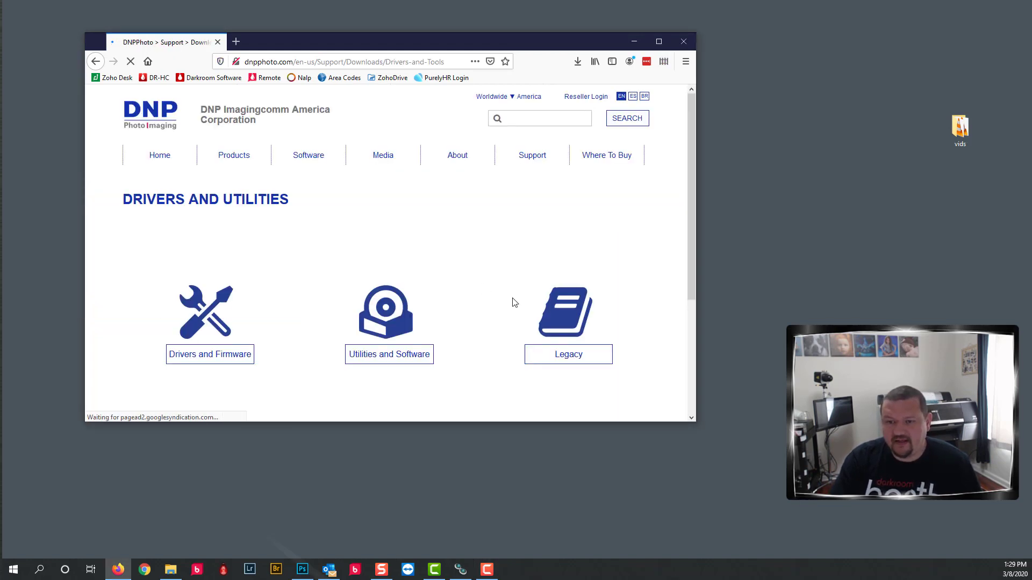
pyautogui.moveTo(383, 310)
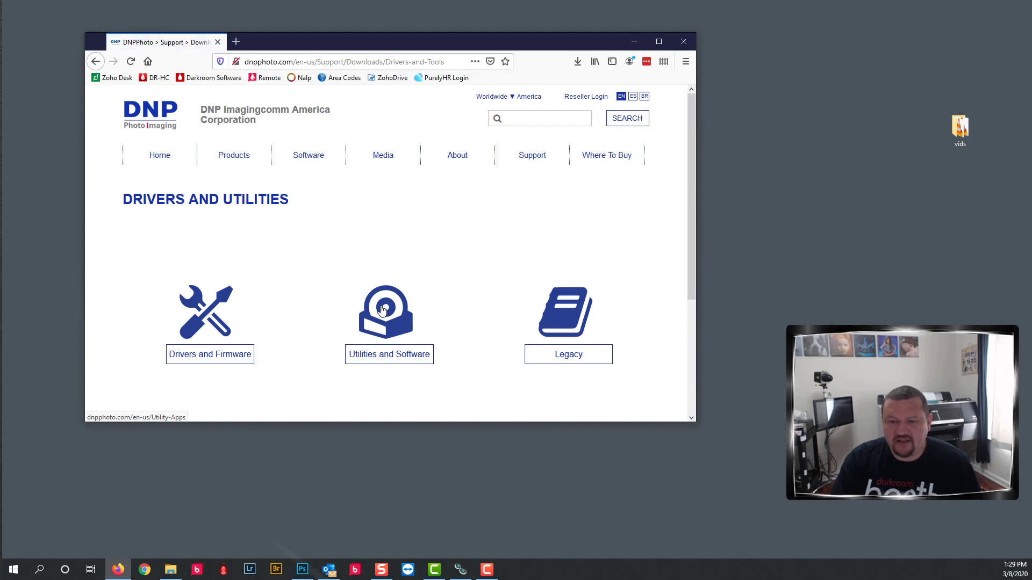
pyautogui.click(385, 311)
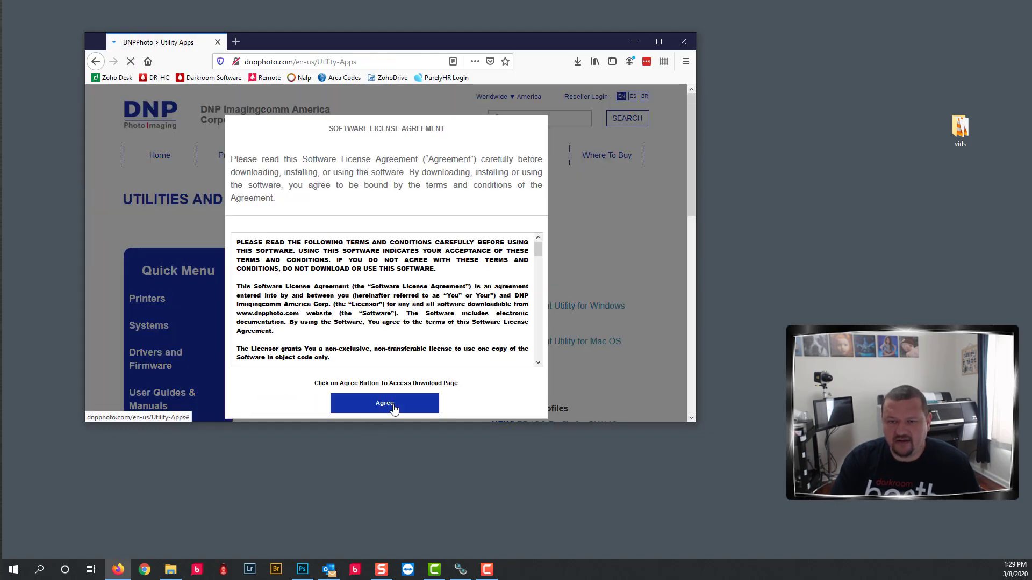
pyautogui.click(385, 403)
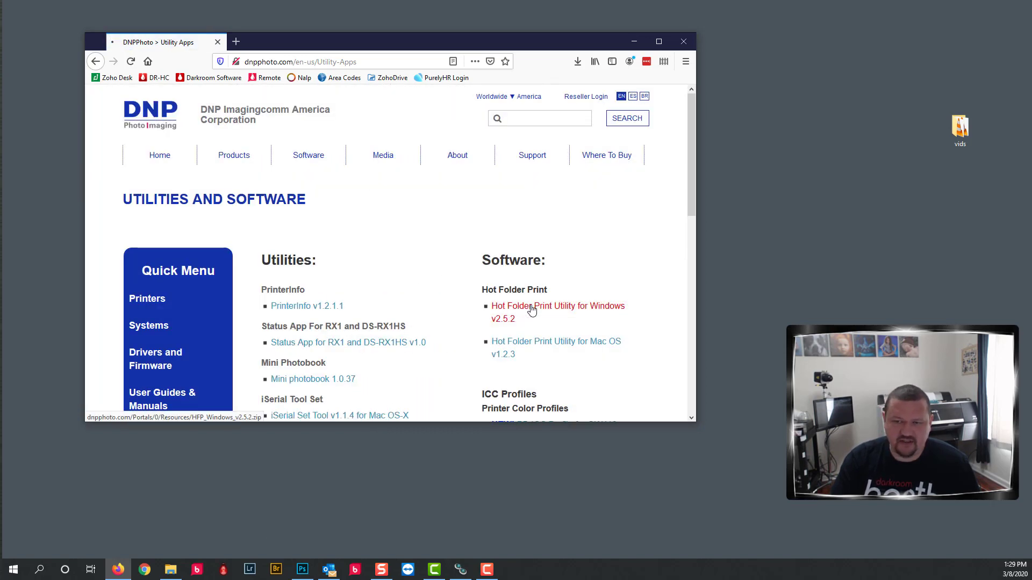
pyautogui.click(531, 306)
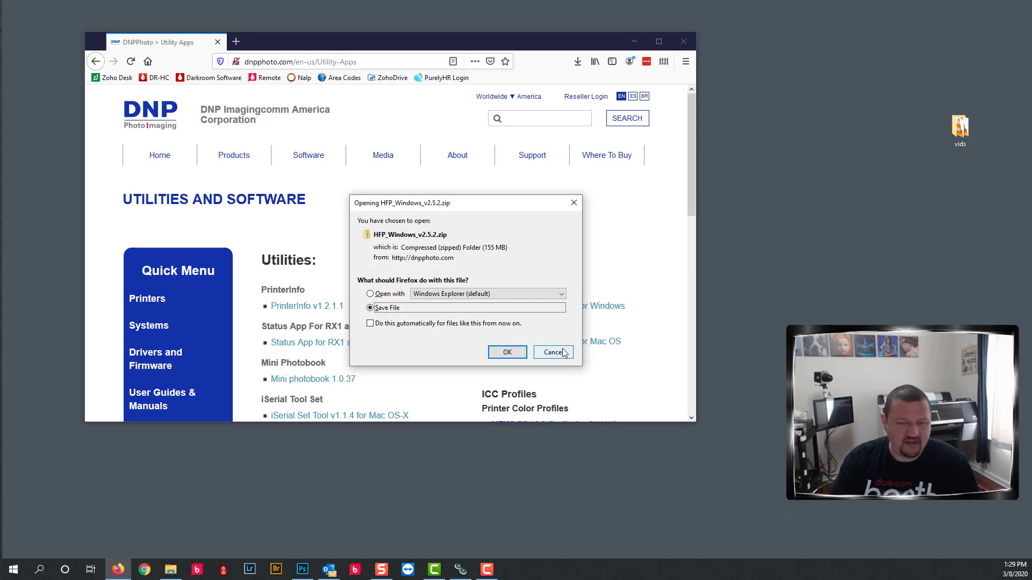
pyautogui.click(552, 351)
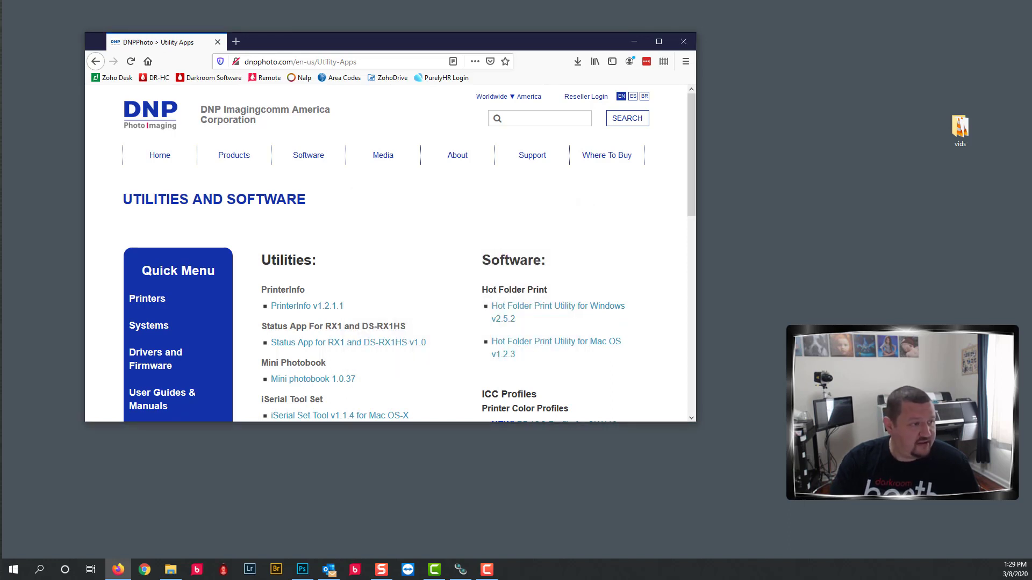
# Extract HFP_Windows_v2.5.2.zip in Downloads and enter the inner HFP_Windows_v2.5.2 folder.
pyautogui.click(169, 570)
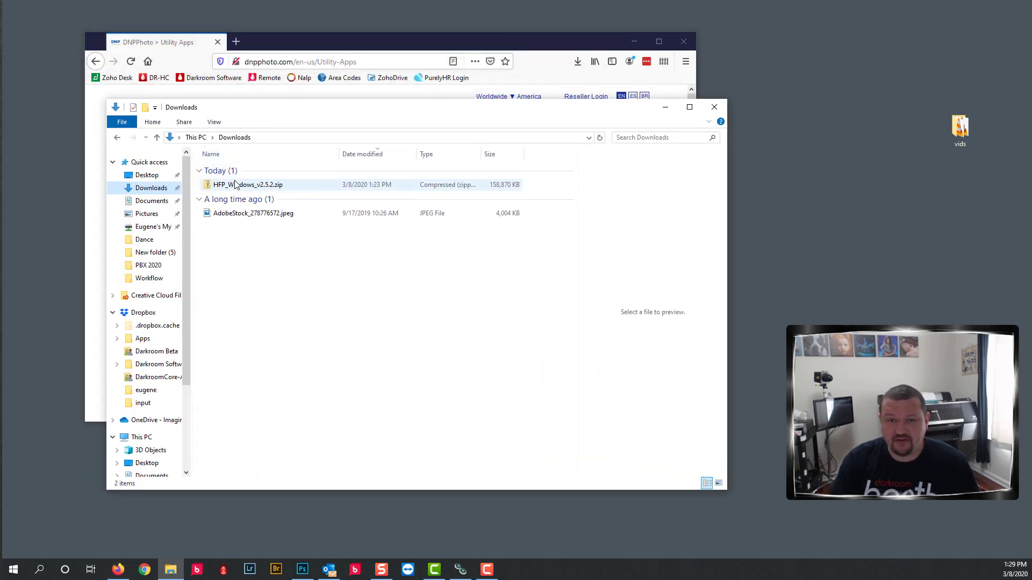
pyautogui.rightClick(246, 185)
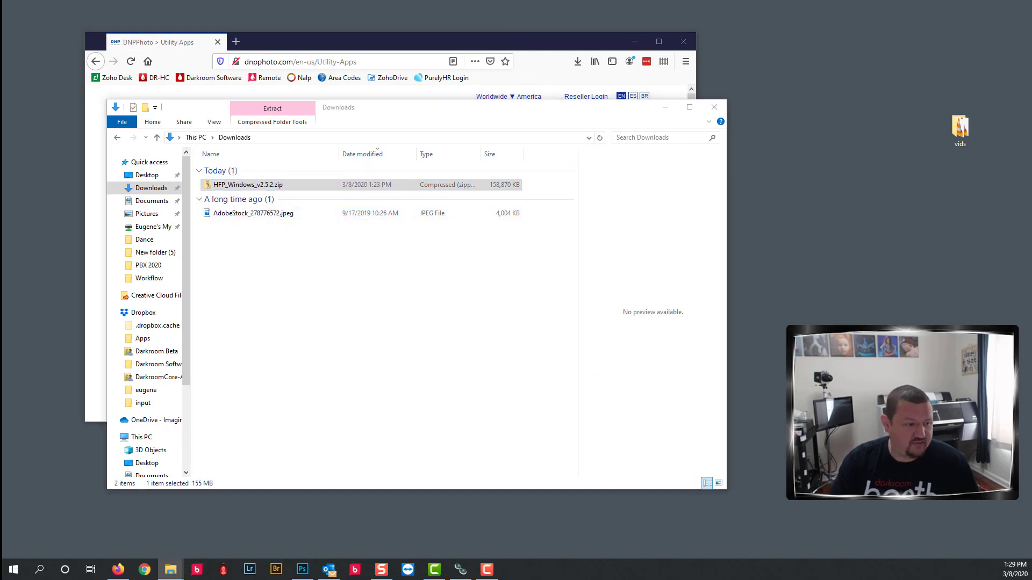
pyautogui.click(273, 107)
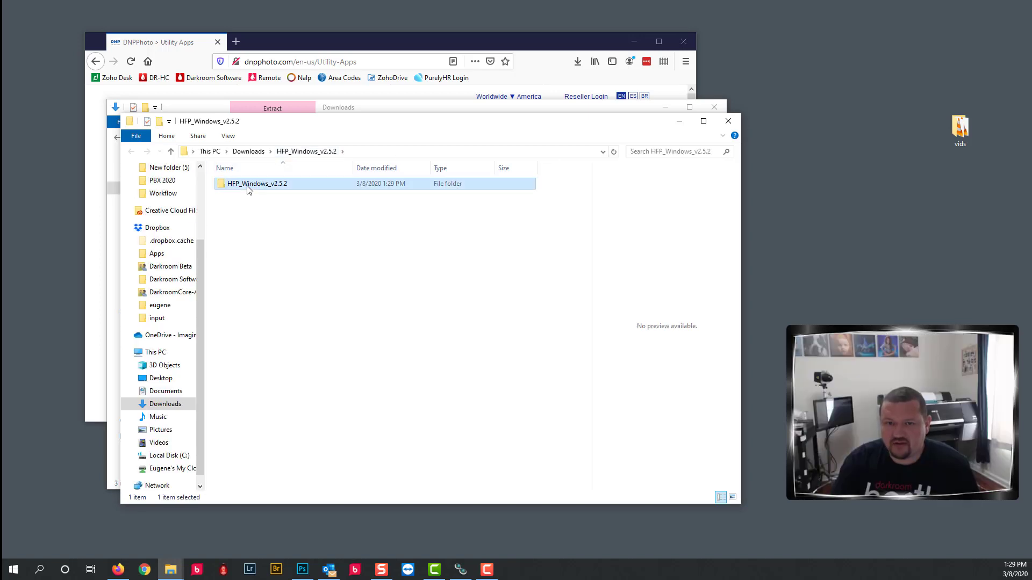
pyautogui.doubleClick(256, 183)
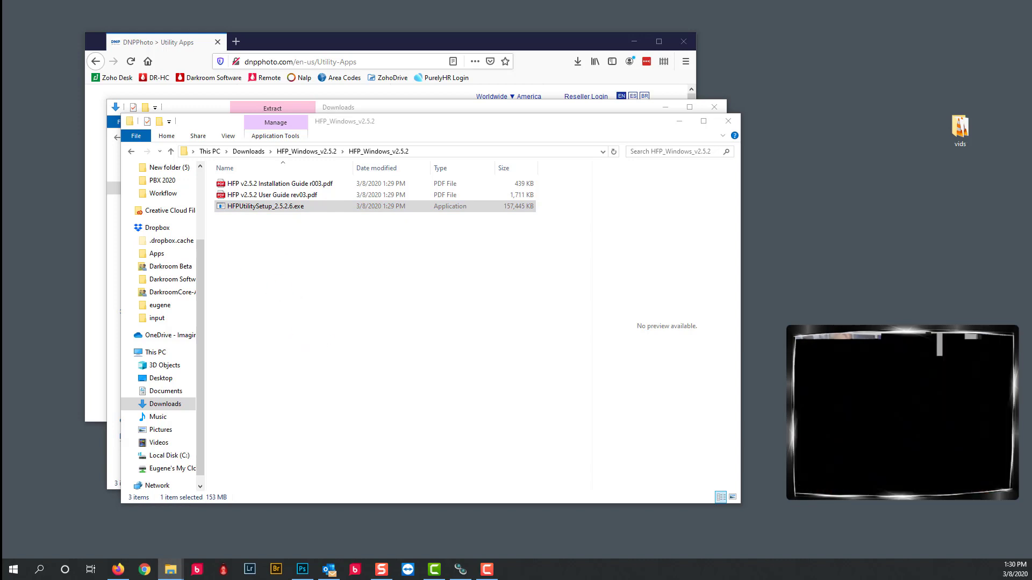
# Run HFPUtilitySetup_2.5.2.6.exe and allow it past the Windows SmartScreen warning.
pyautogui.doubleClick(264, 206)
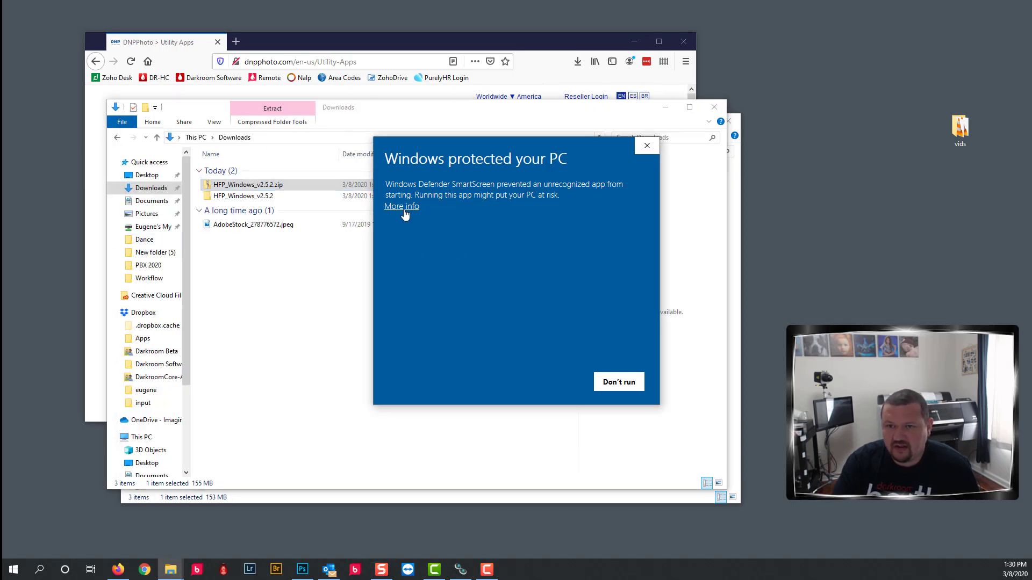
pyautogui.click(401, 206)
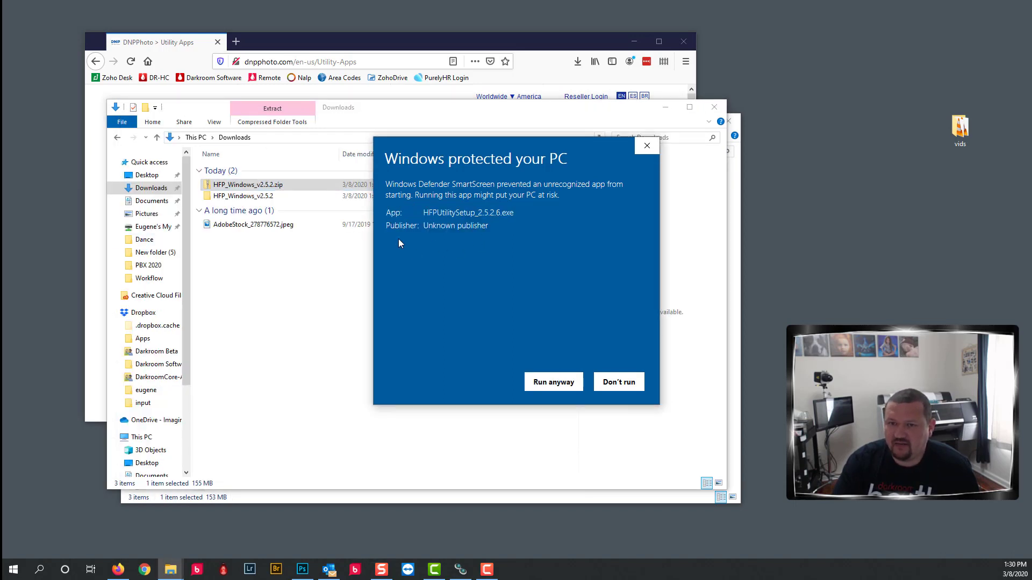
pyautogui.click(619, 381)
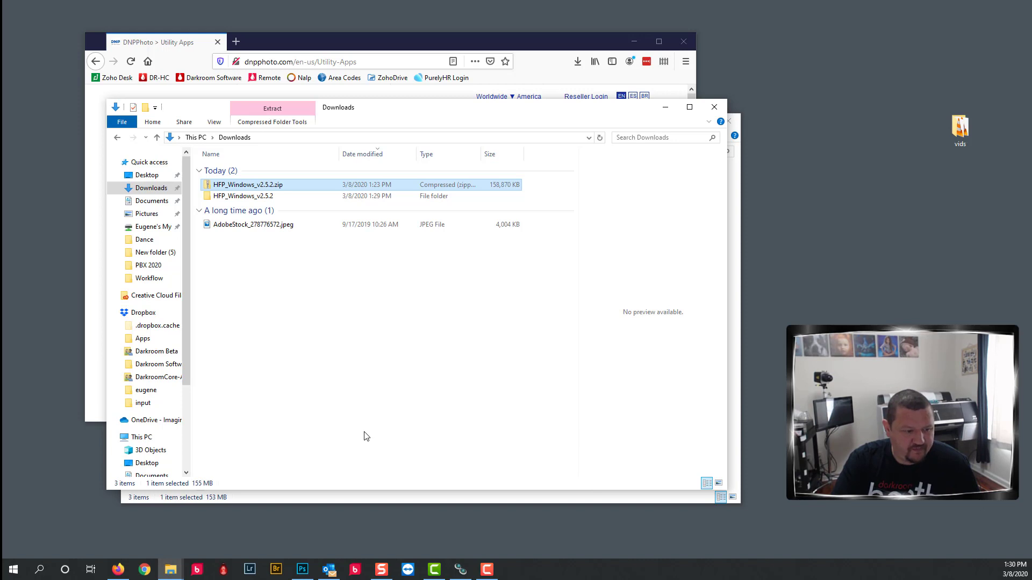
pyautogui.doubleClick(243, 196)
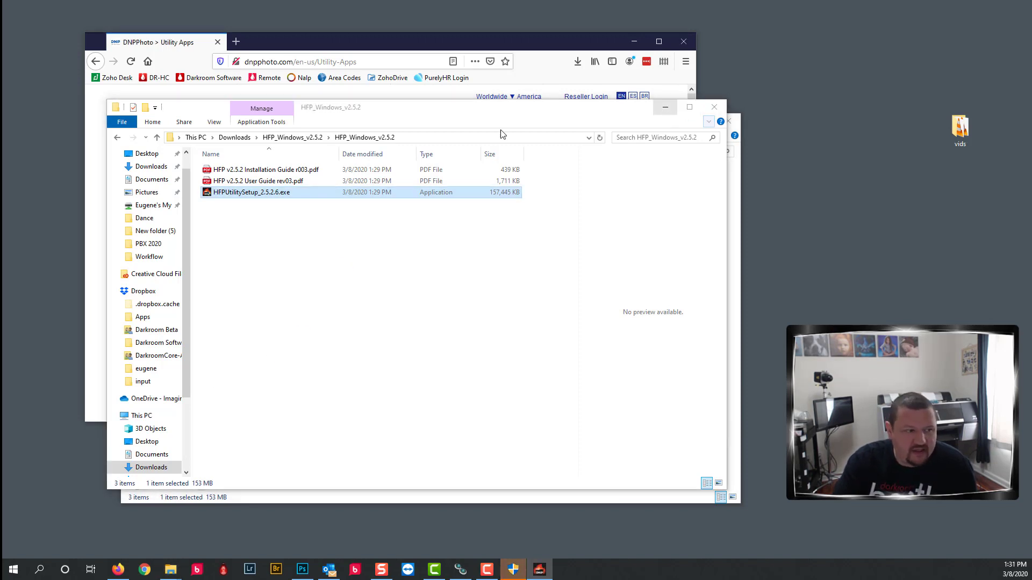
# Install Hot Folder in English, accepting the license and the default 'DNP Hot Folder' Start Menu folder.
pyautogui.doubleClick(251, 191)
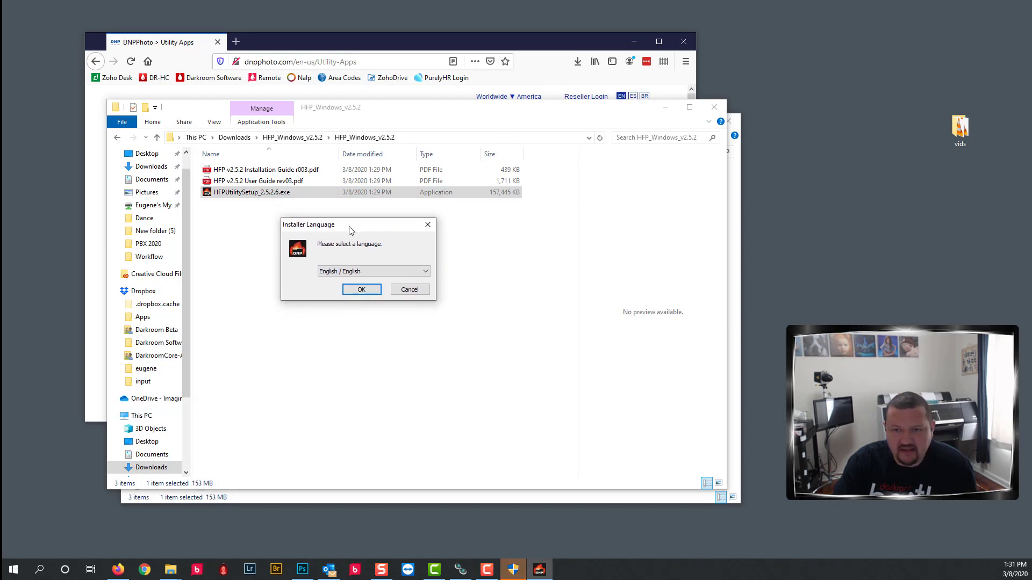
pyautogui.click(408, 289)
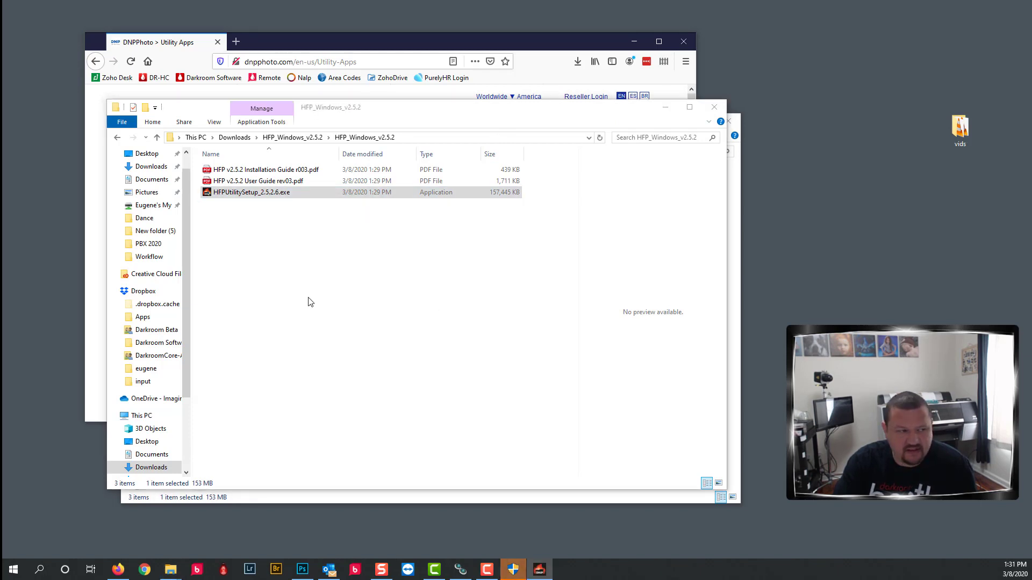
pyautogui.doubleClick(251, 191)
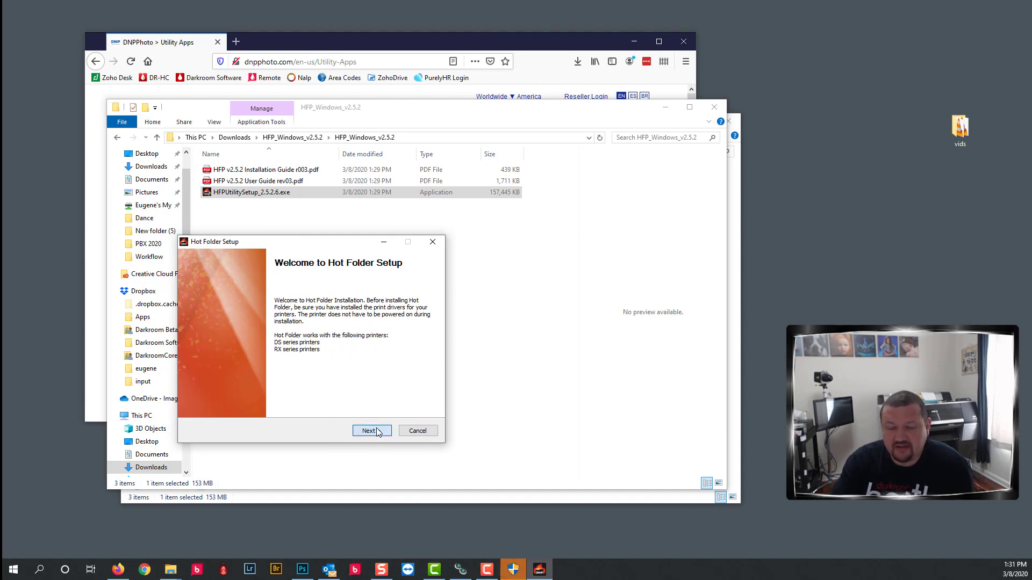
pyautogui.click(372, 430)
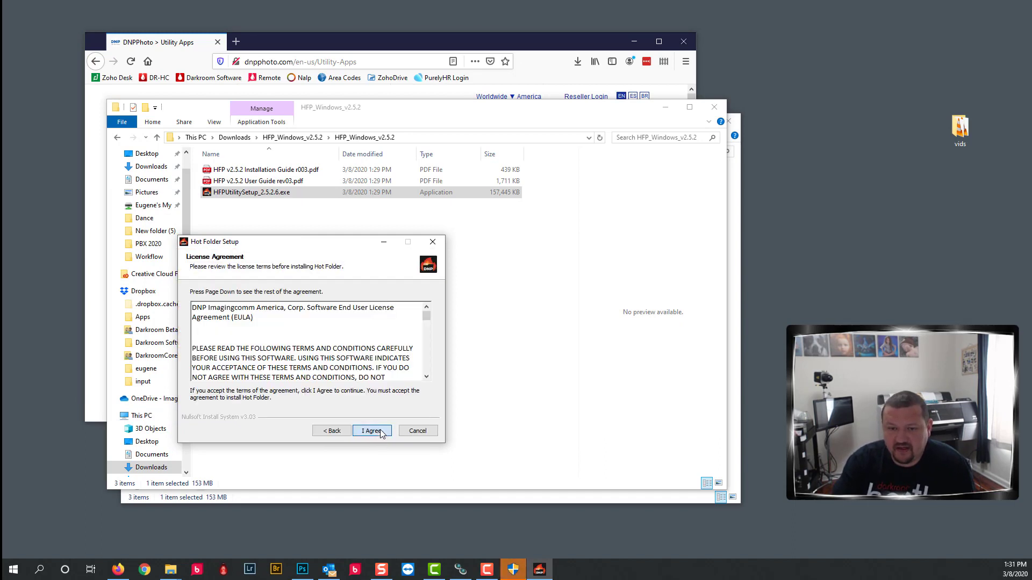
pyautogui.click(372, 430)
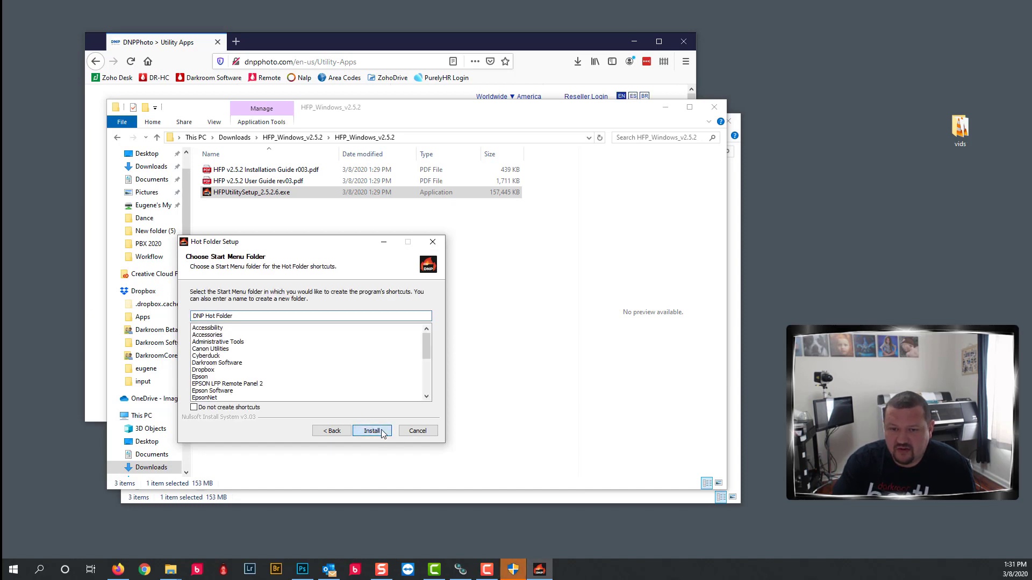
pyautogui.click(372, 430)
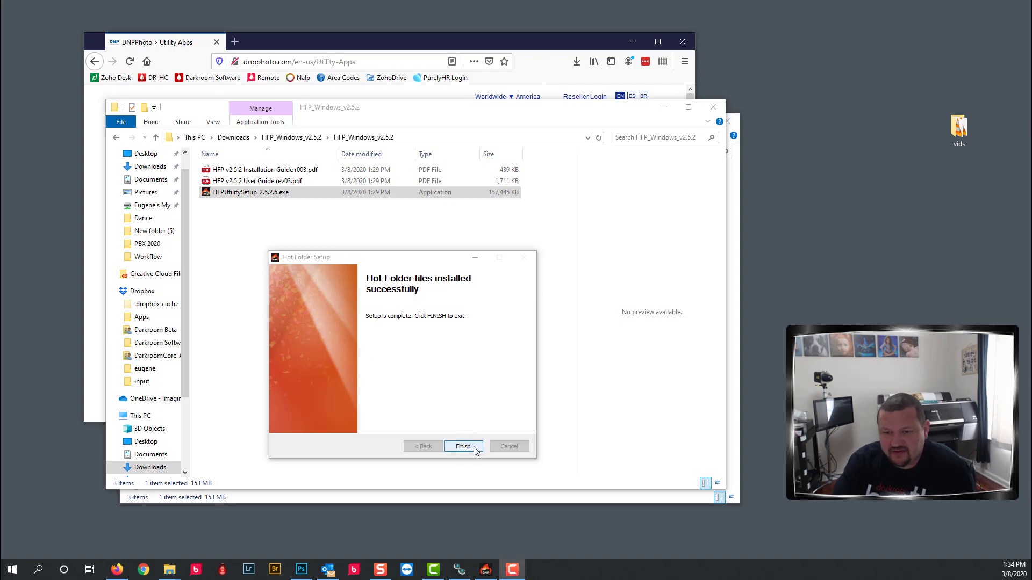
# Finish the installer, minimize the Explorer windows and launch Darkroom to its login screen.
pyautogui.click(463, 446)
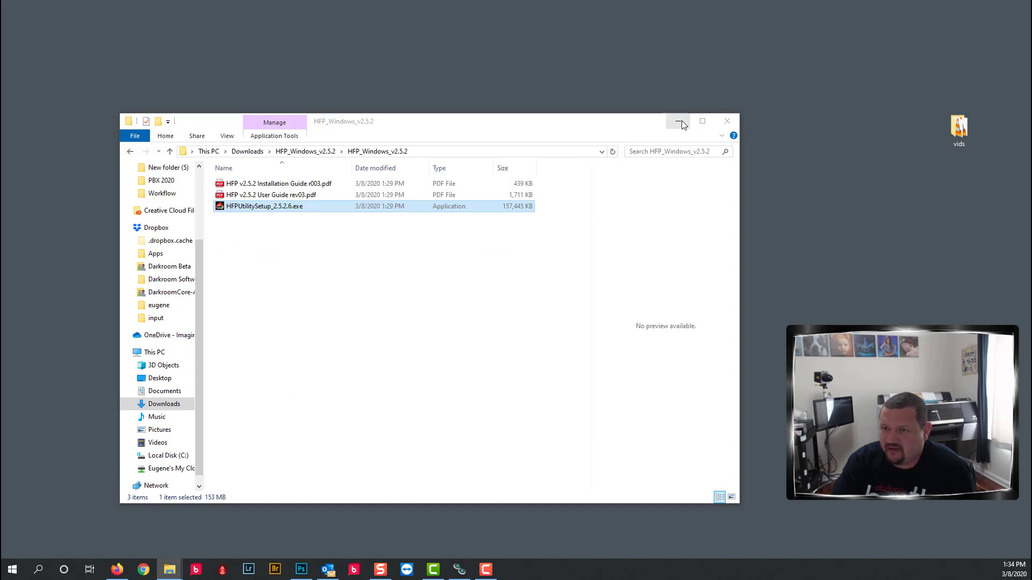
pyautogui.click(678, 120)
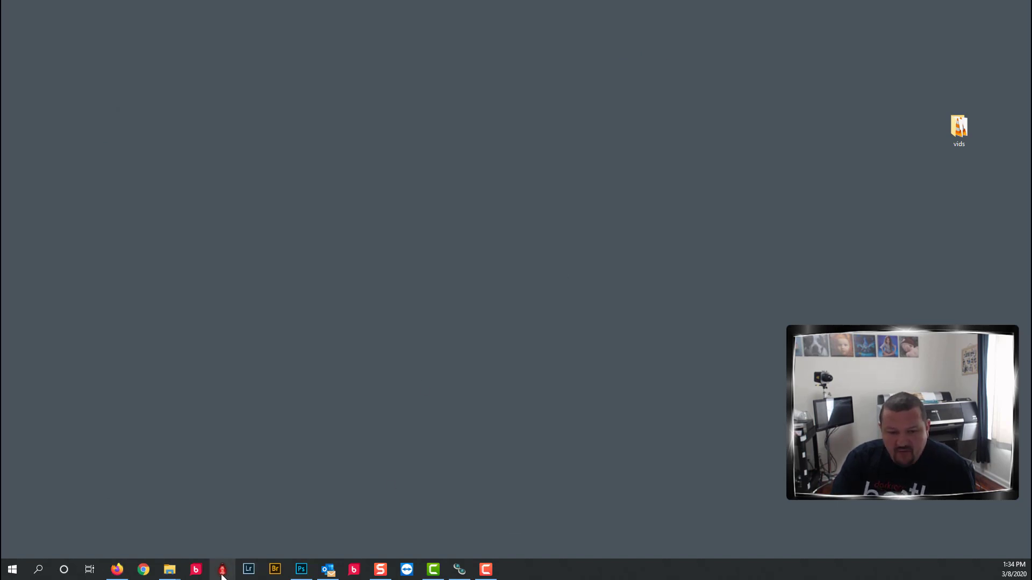
pyautogui.click(223, 570)
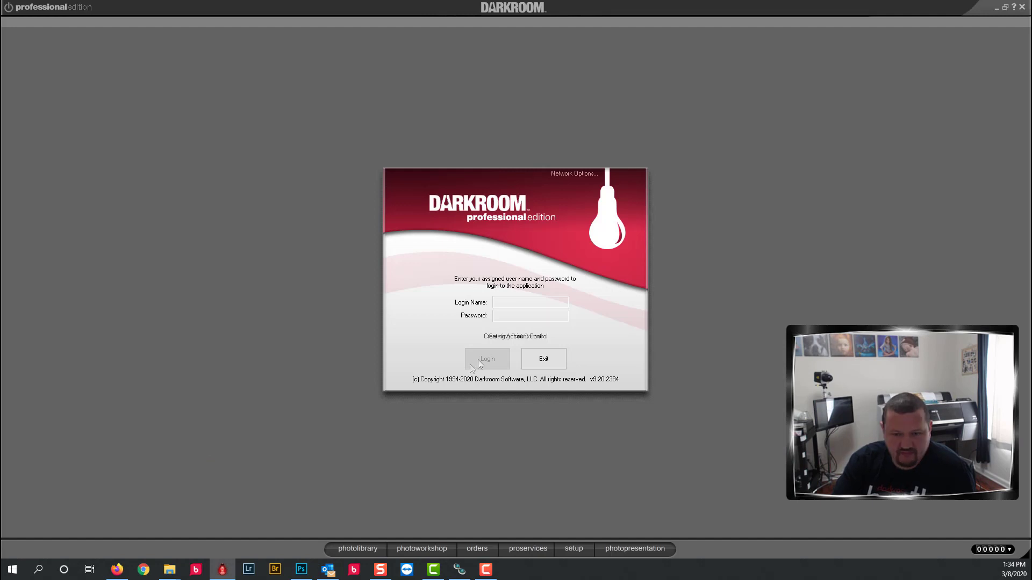
# Log in and reach the DNP DS820 printer's Print Sizes list in Setup.
pyautogui.click(487, 359)
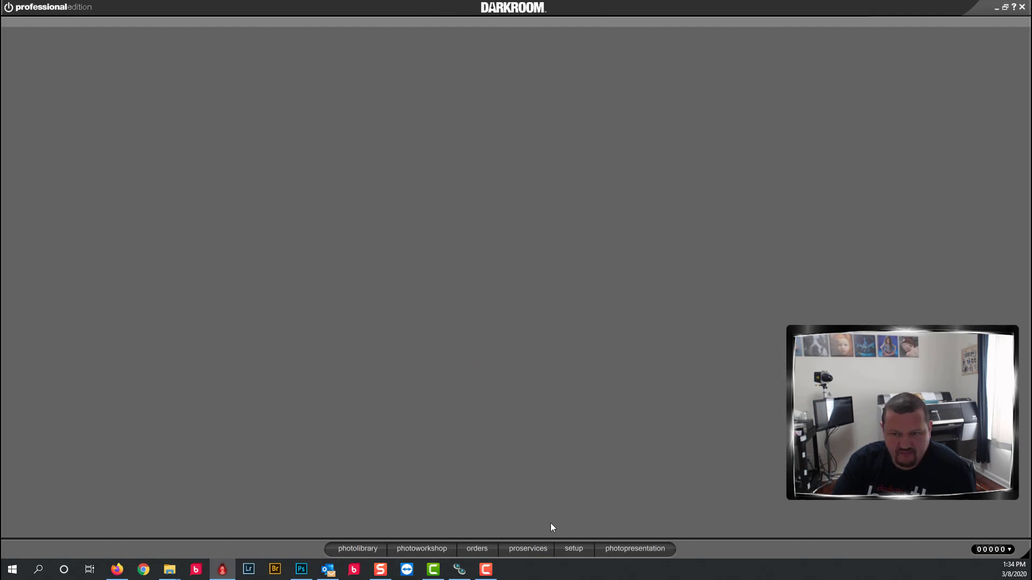
pyautogui.click(359, 548)
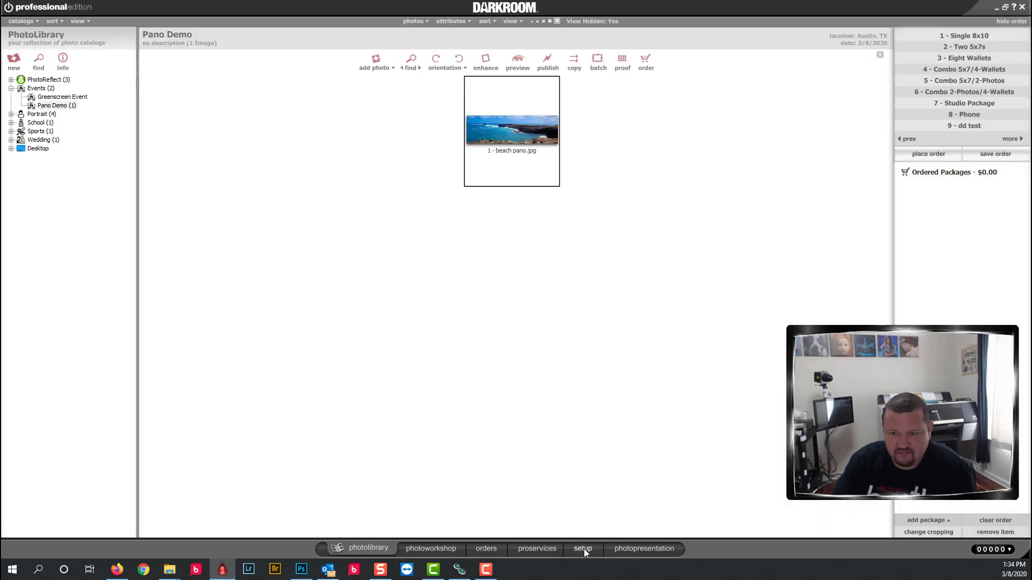
pyautogui.click(583, 548)
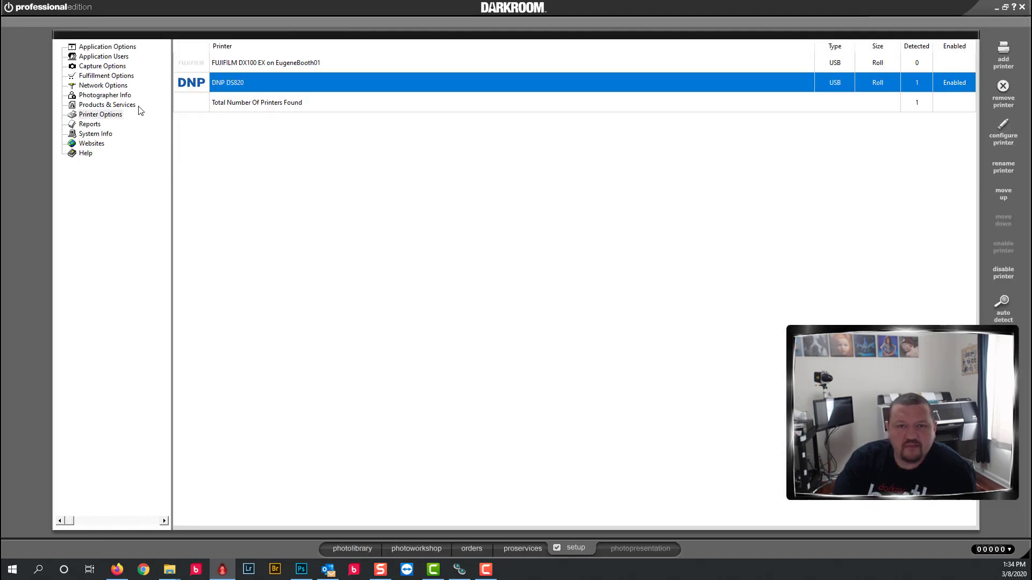
pyautogui.moveTo(492, 84)
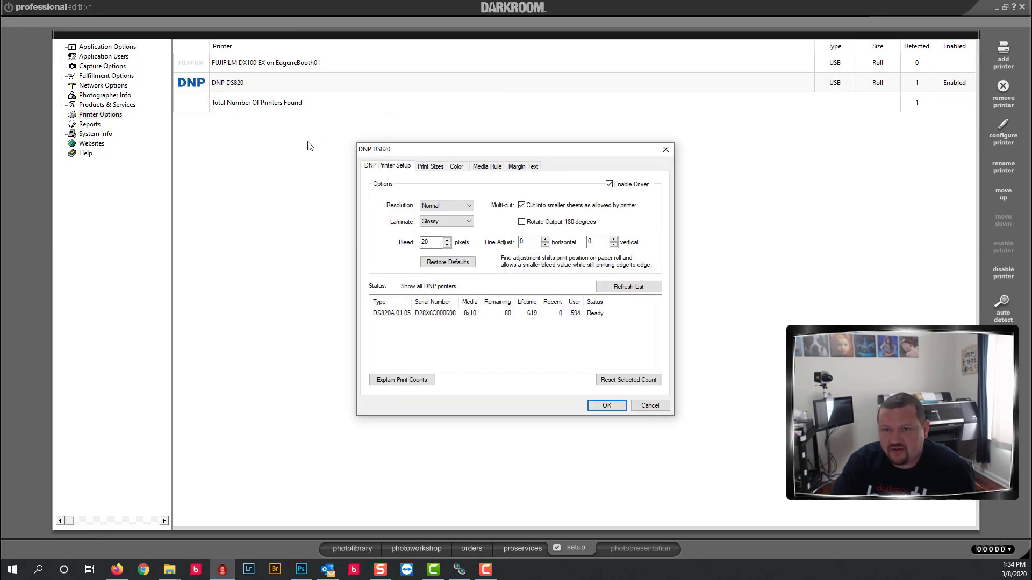
pyautogui.click(430, 166)
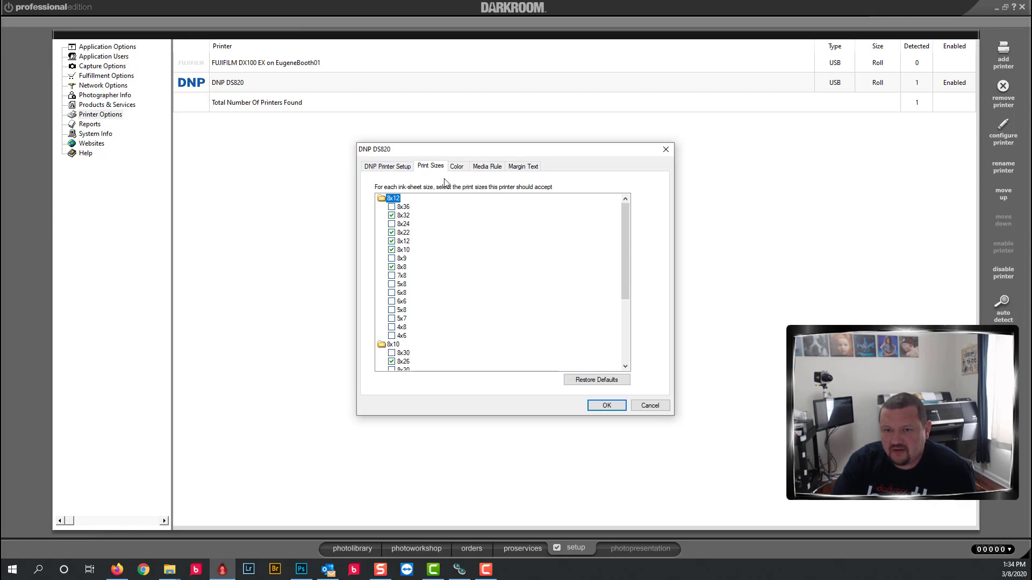
pyautogui.click(386, 165)
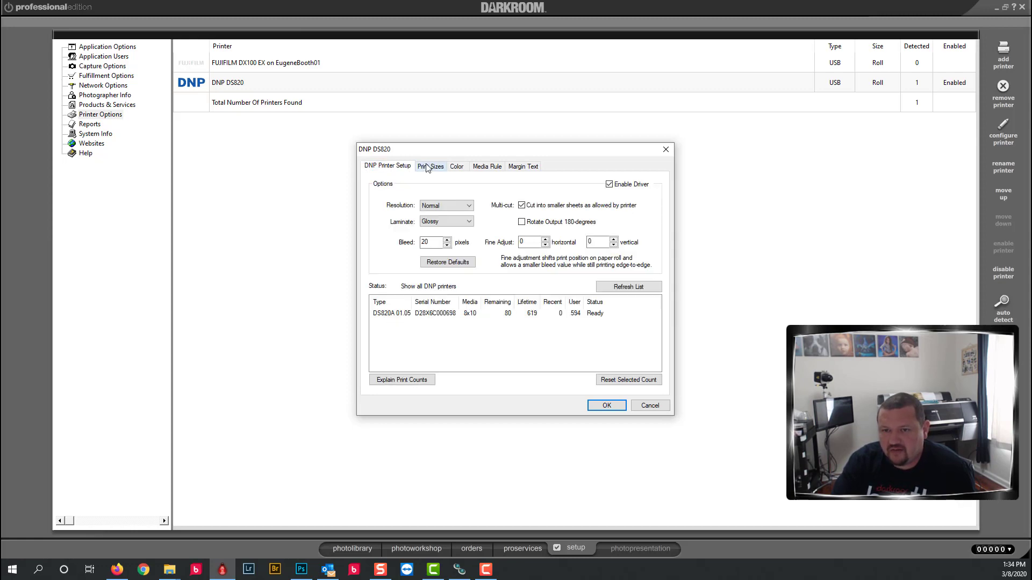
pyautogui.click(430, 166)
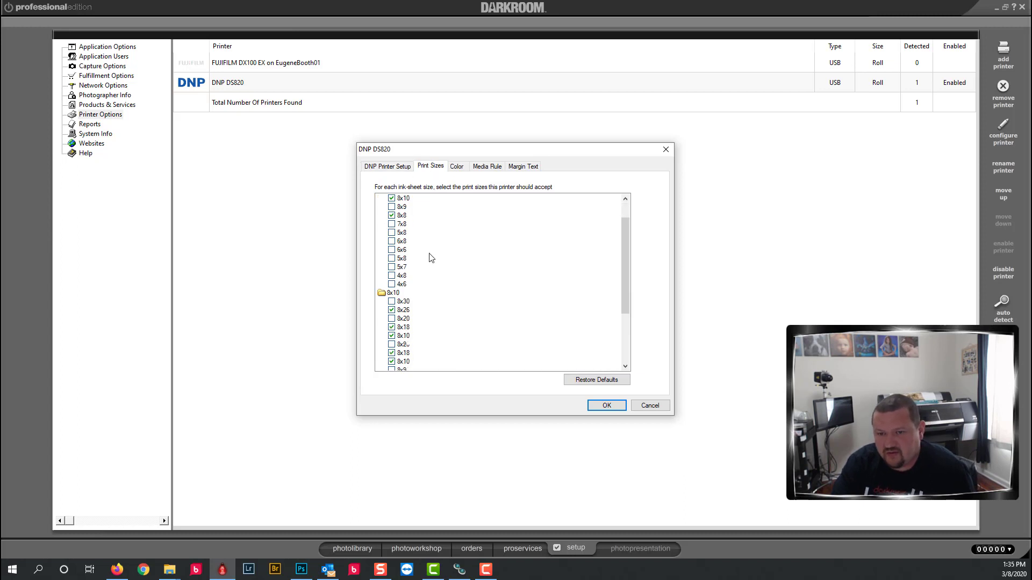
# Tick 8x20 under the 8x10 media folder and save the printer settings.
pyautogui.scroll(-3)
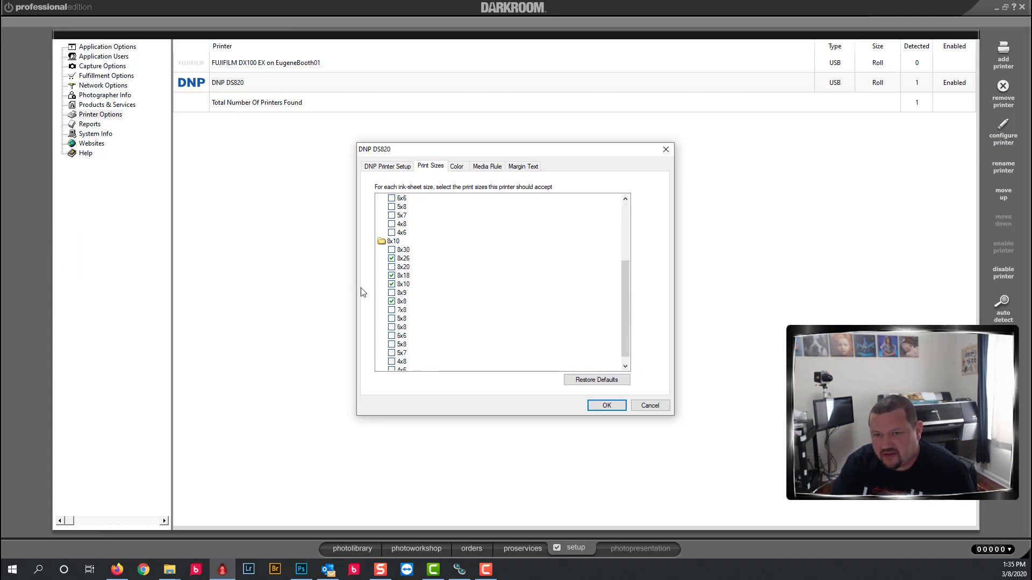
pyautogui.click(391, 284)
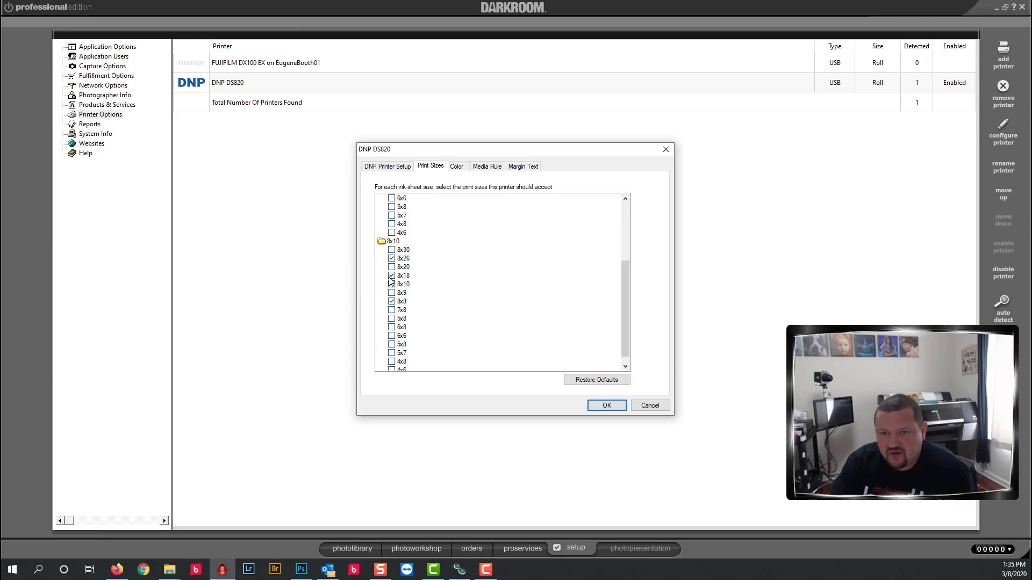
pyautogui.click(391, 284)
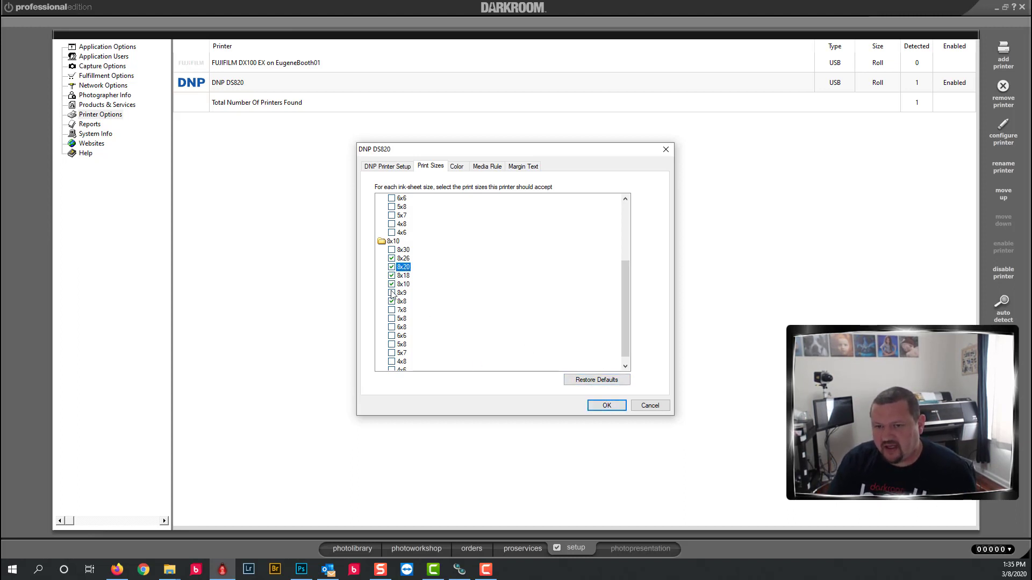
pyautogui.click(392, 292)
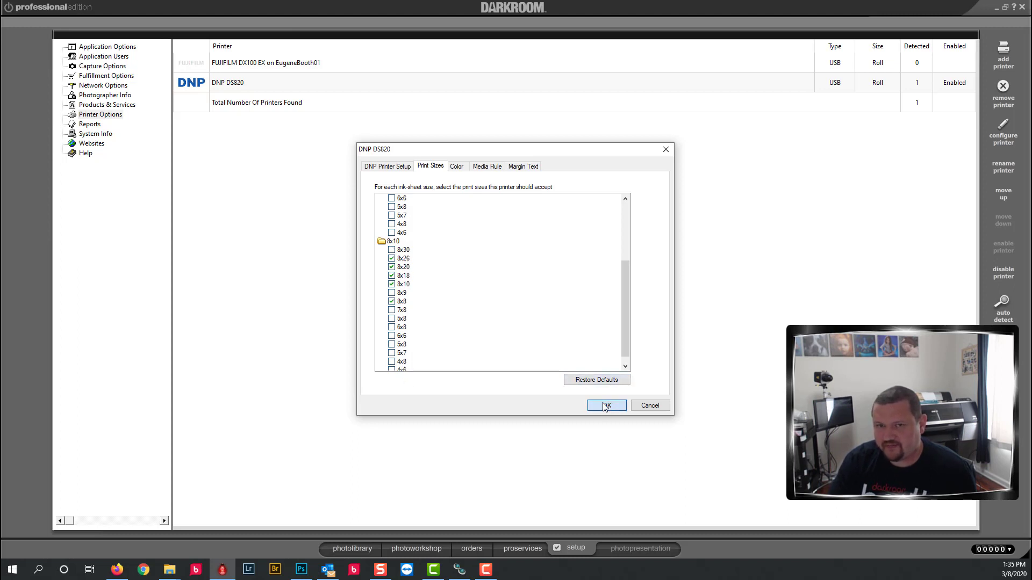
pyautogui.click(606, 406)
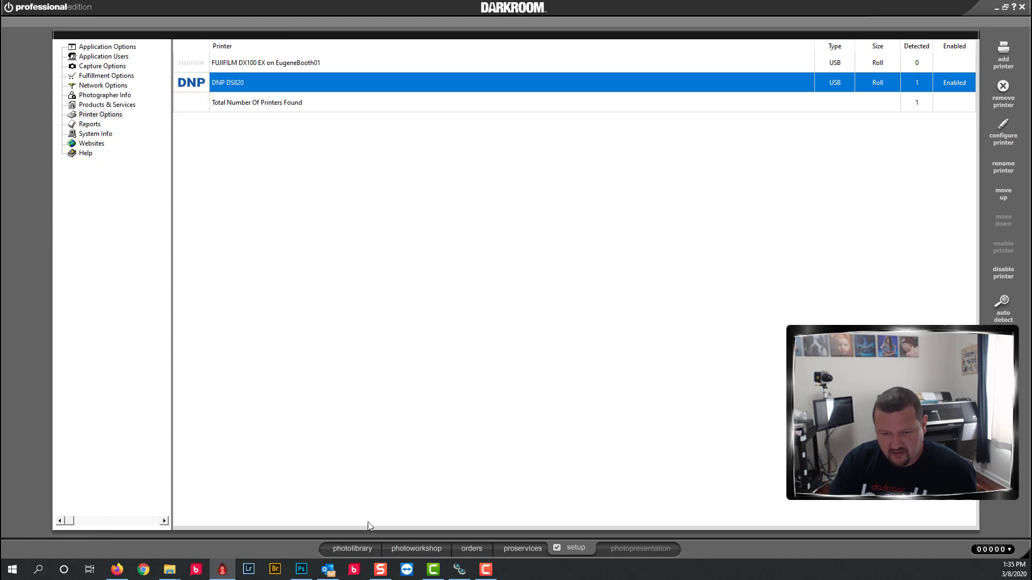
# Add a free Quick Print package named 8x26 to the Events package group.
pyautogui.click(99, 114)
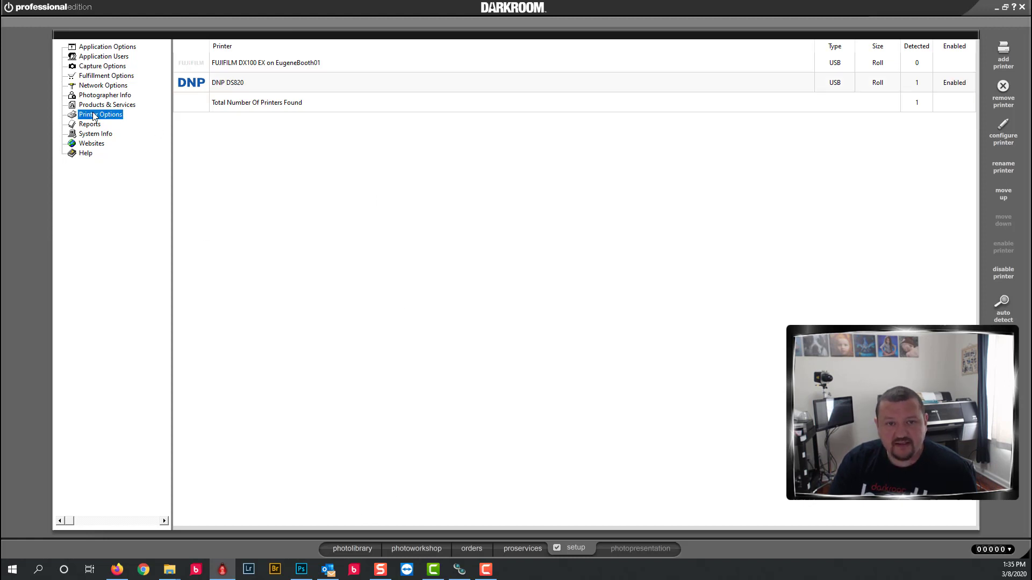
pyautogui.click(108, 104)
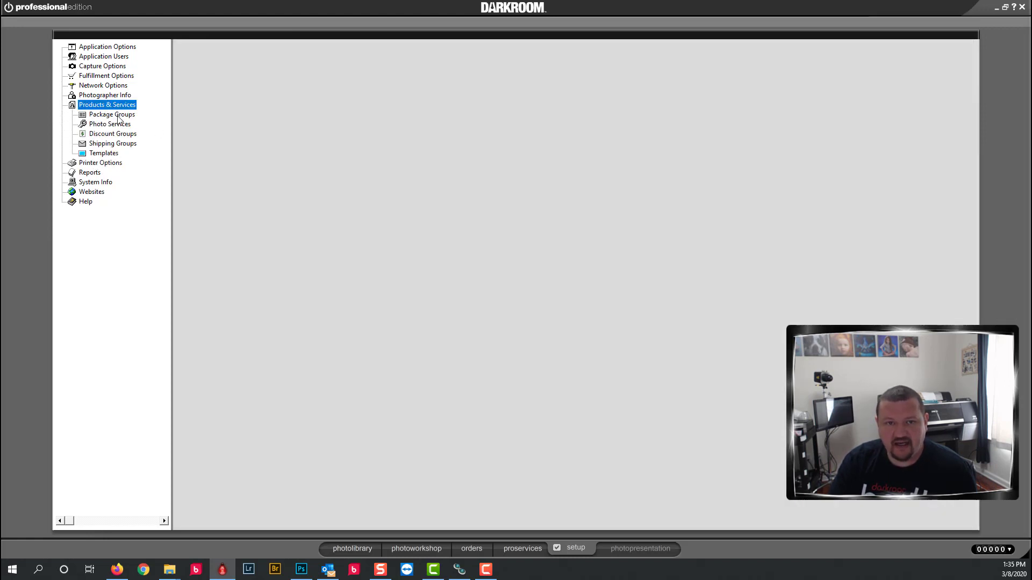
pyautogui.click(112, 114)
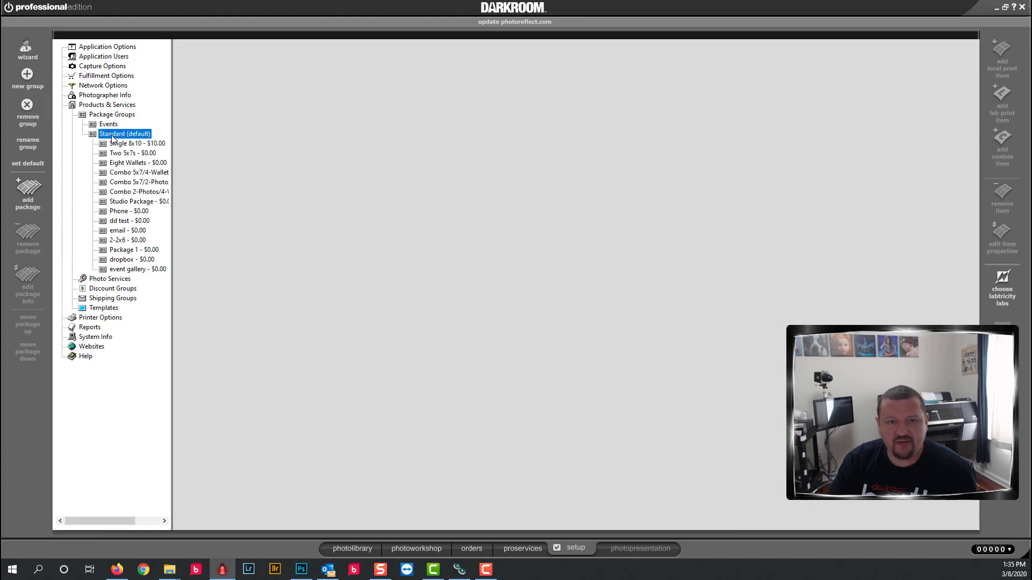
pyautogui.click(109, 125)
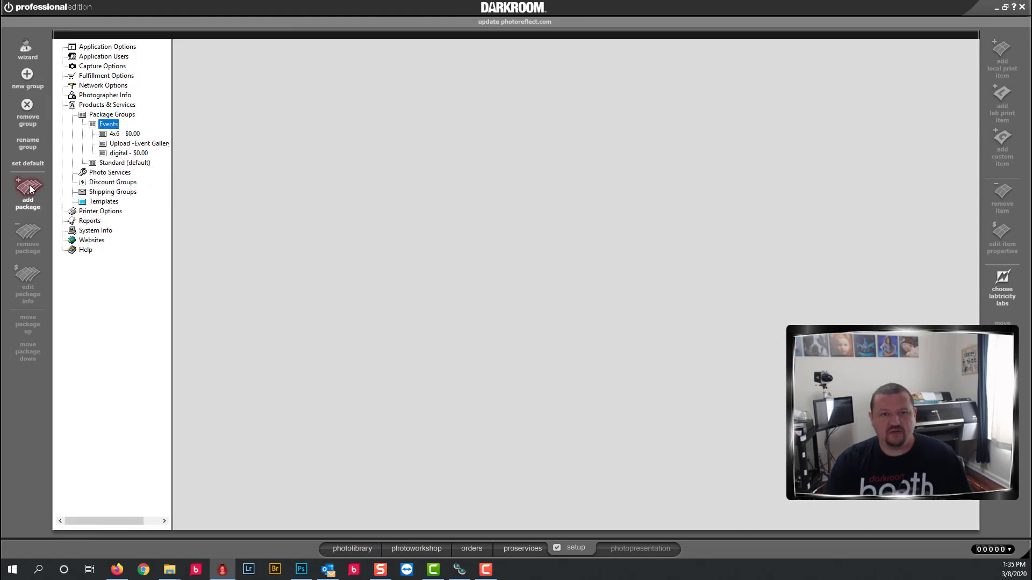
pyautogui.click(27, 188)
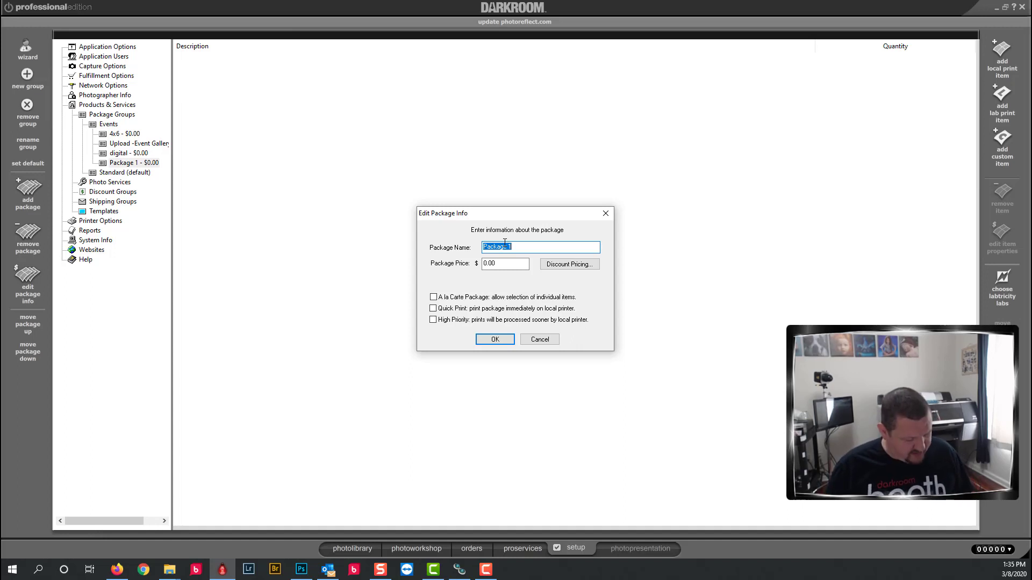
pyautogui.write('8x26')
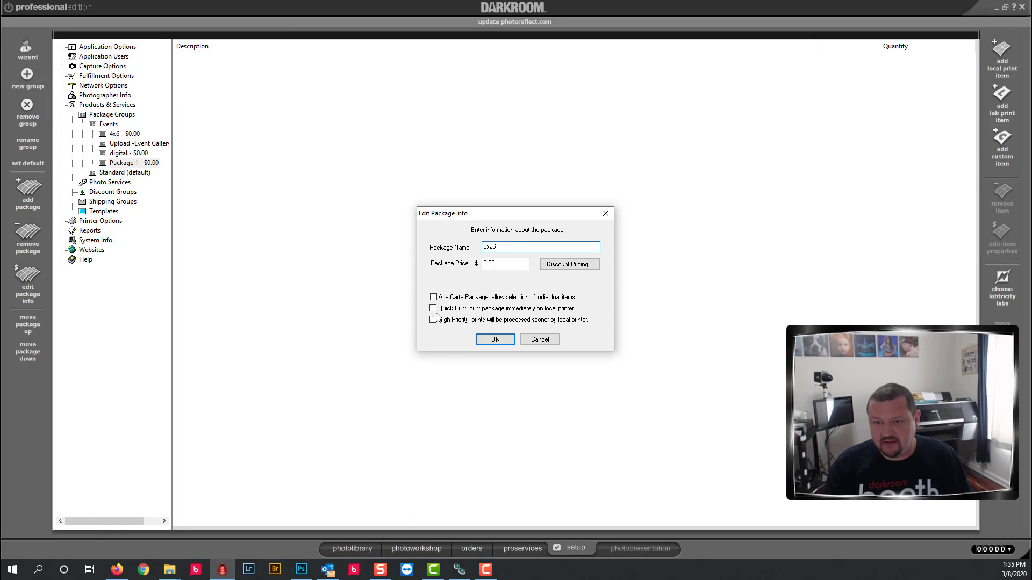
pyautogui.click(433, 309)
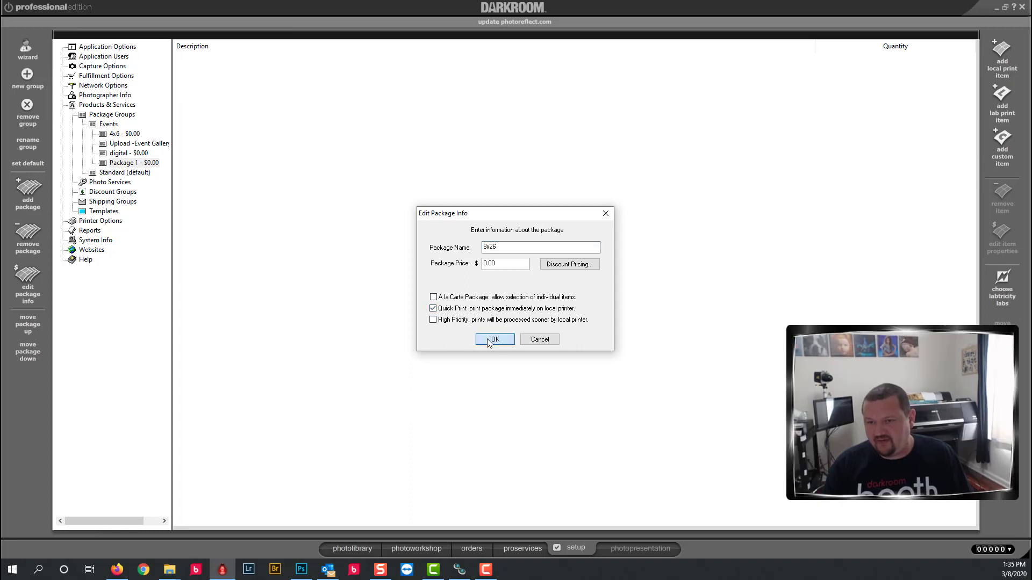
pyautogui.click(494, 339)
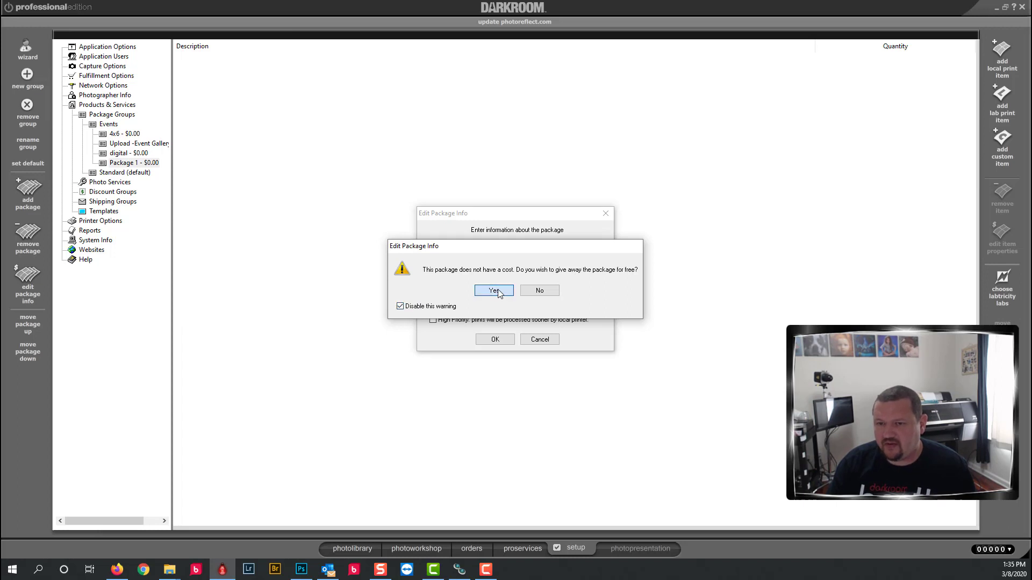
pyautogui.click(494, 290)
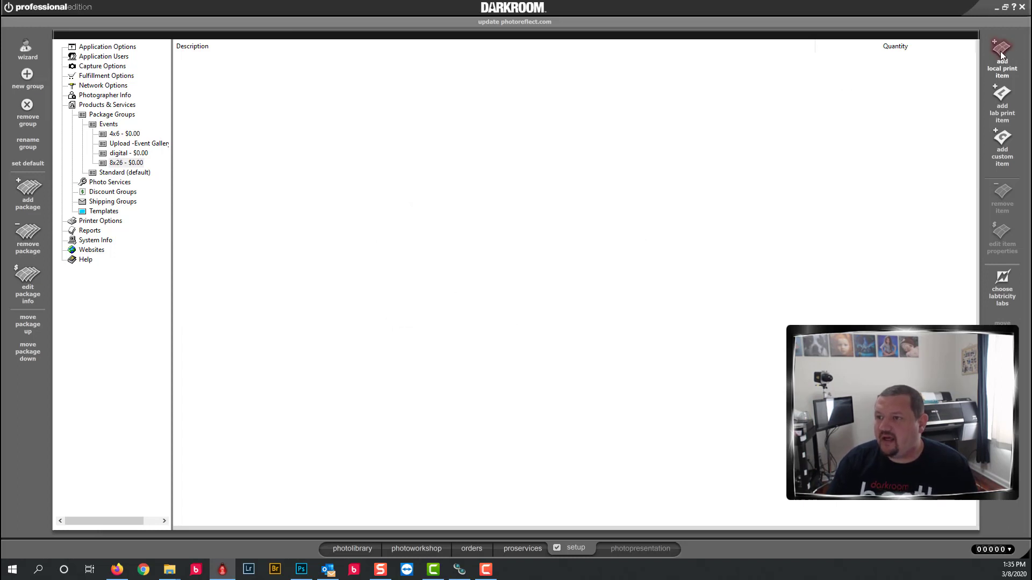
# Add one 8x26 local print item from the 8-inch Prints sizes to the package.
pyautogui.click(997, 51)
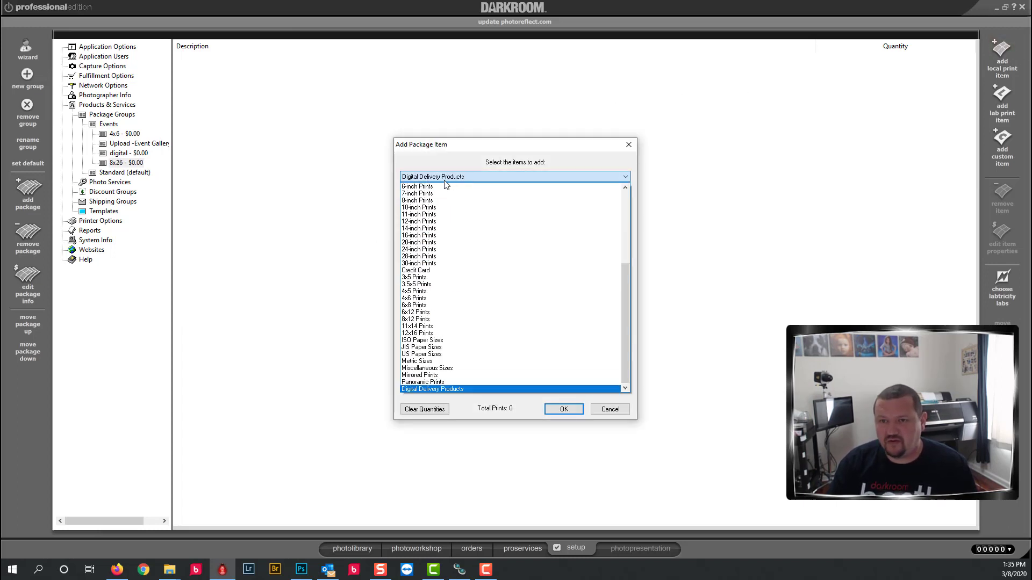
pyautogui.click(417, 200)
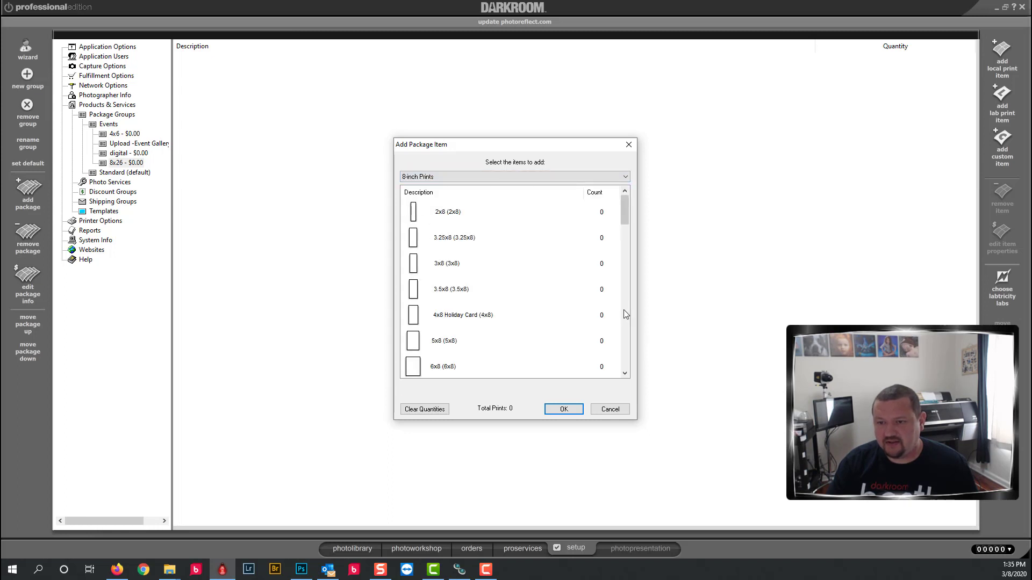
pyautogui.scroll(-3)
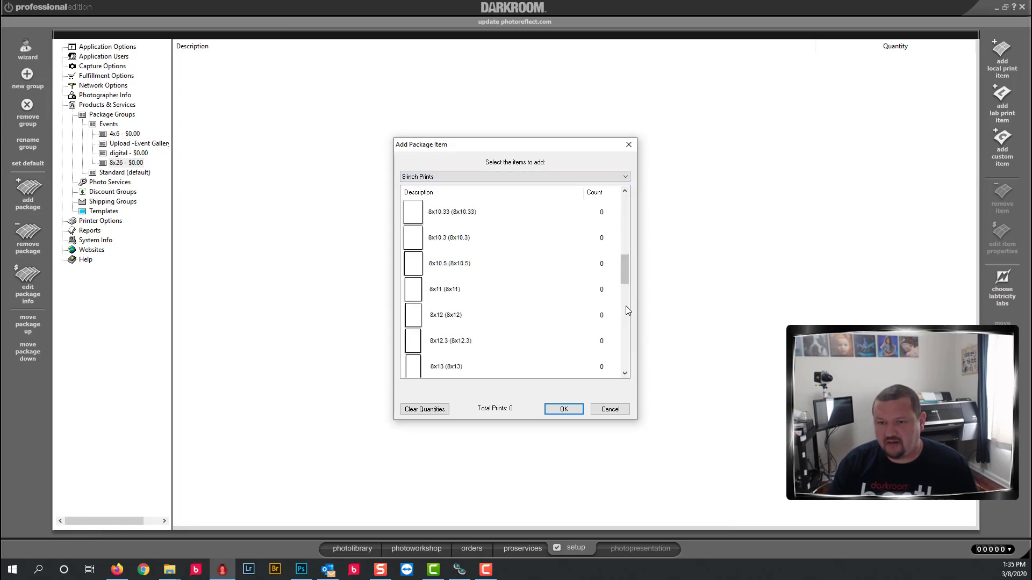
pyautogui.scroll(-3)
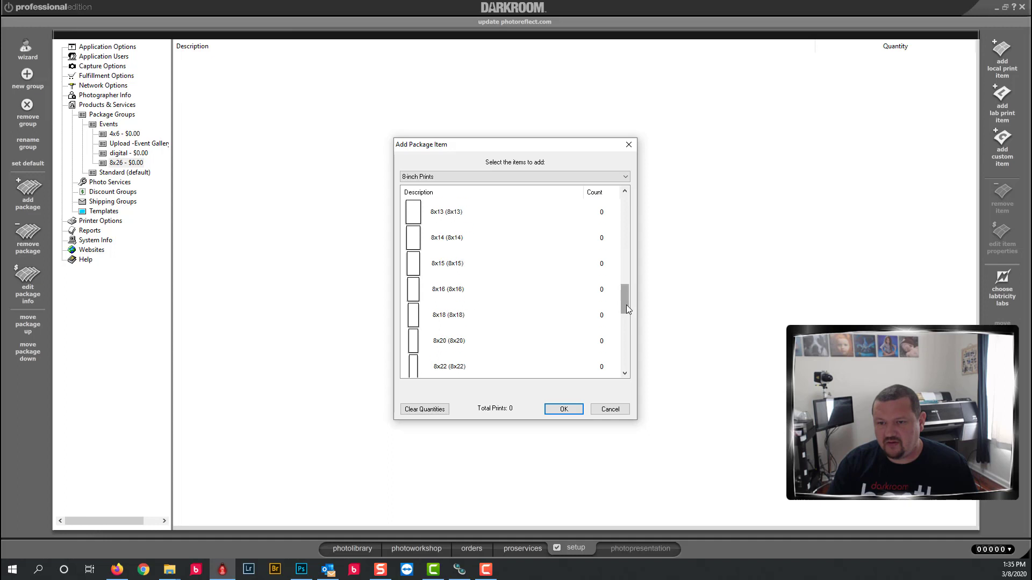
pyautogui.scroll(-3)
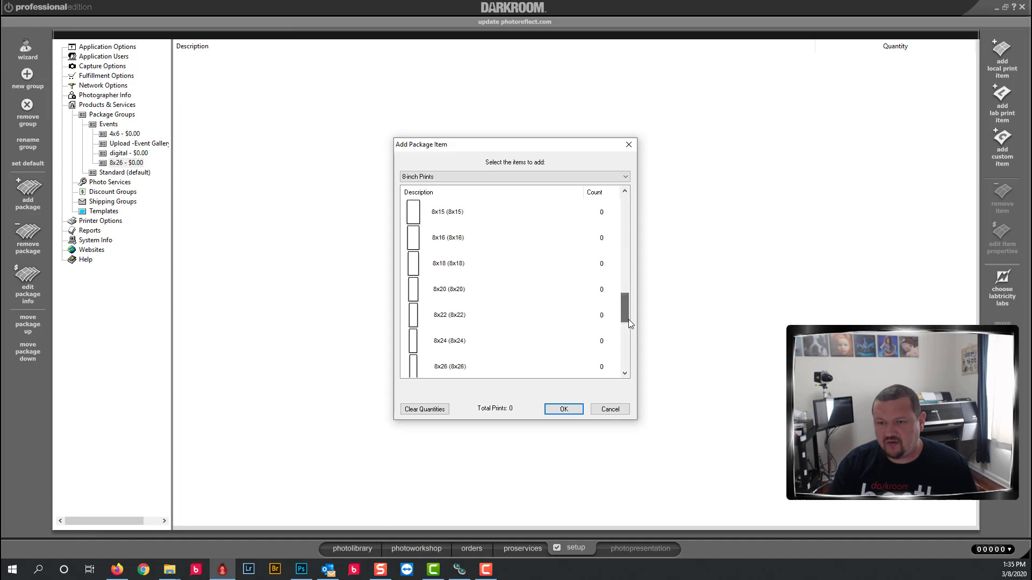
pyautogui.click(563, 409)
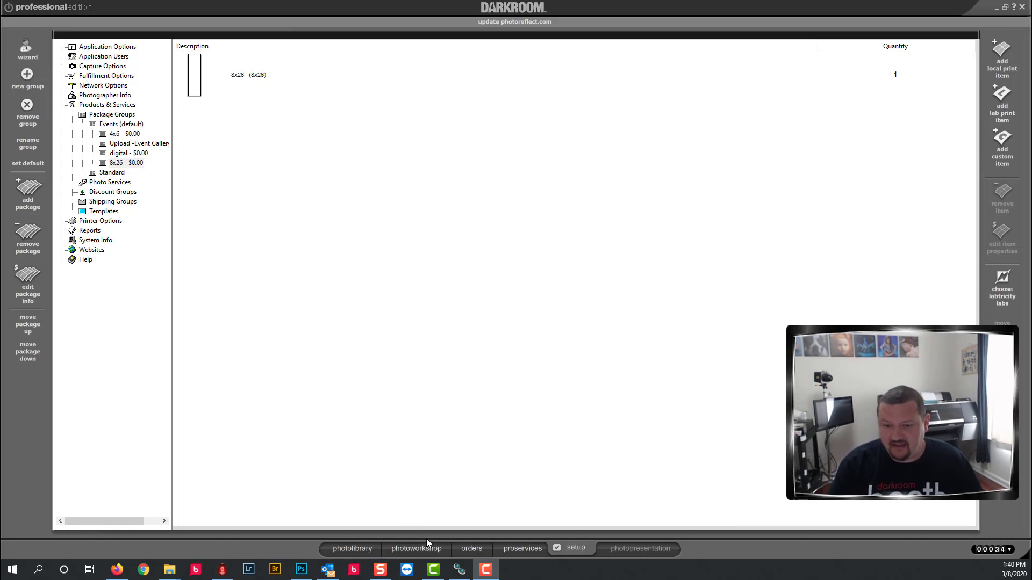
# Load the beach pano in photoworkshop, then view the new orders list.
pyautogui.click(416, 548)
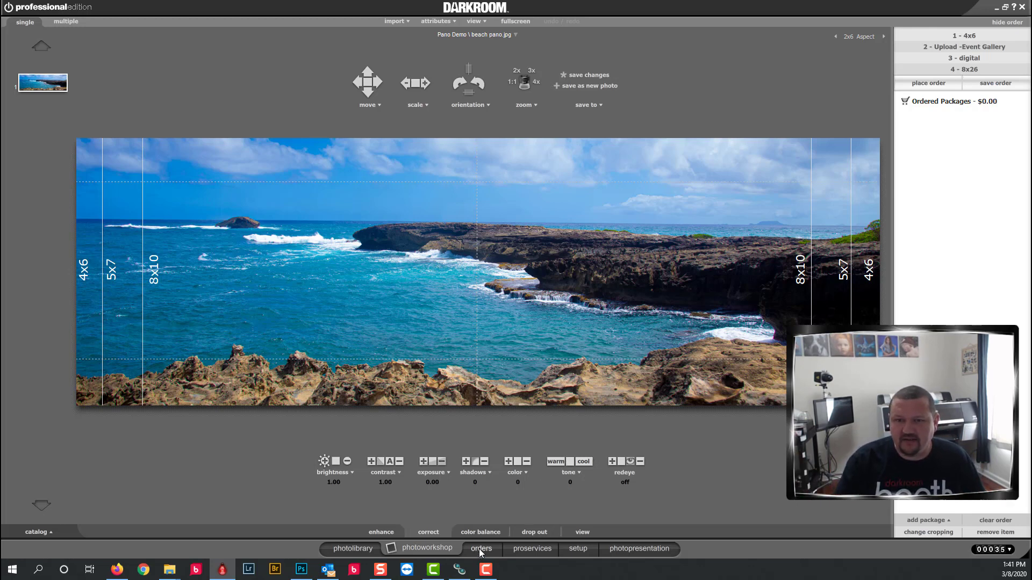
pyautogui.click(481, 548)
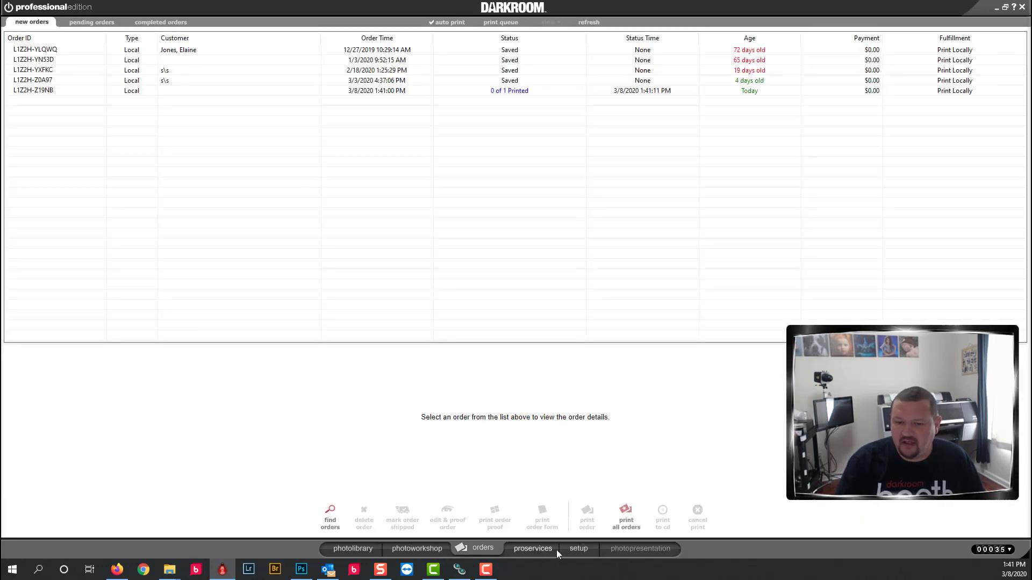
pyautogui.moveTo(348, 555)
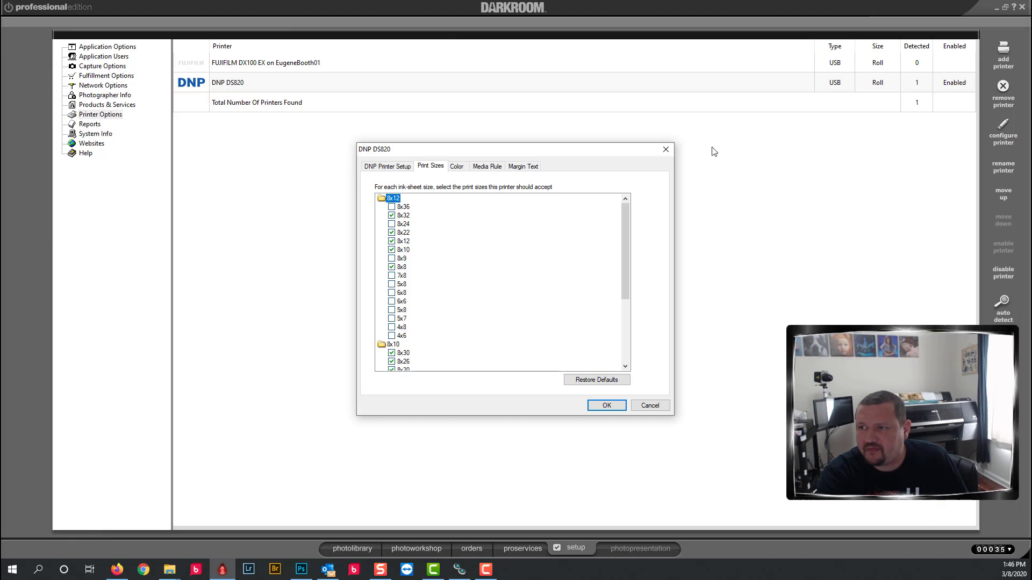
# Add a DNP DS620 printer and tick 6x20 under its 6x8 media print sizes.
pyautogui.click(606, 405)
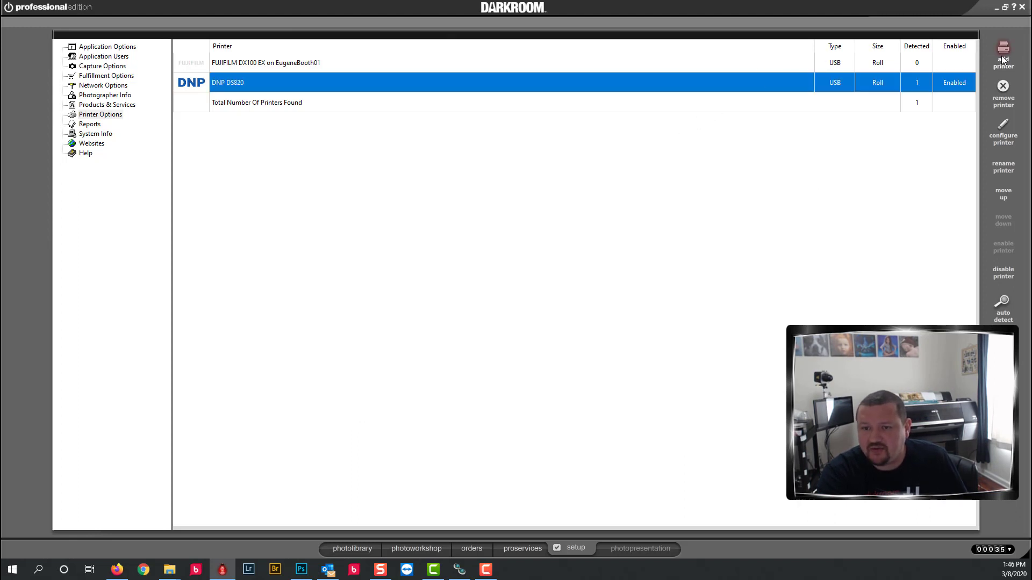
pyautogui.click(1003, 51)
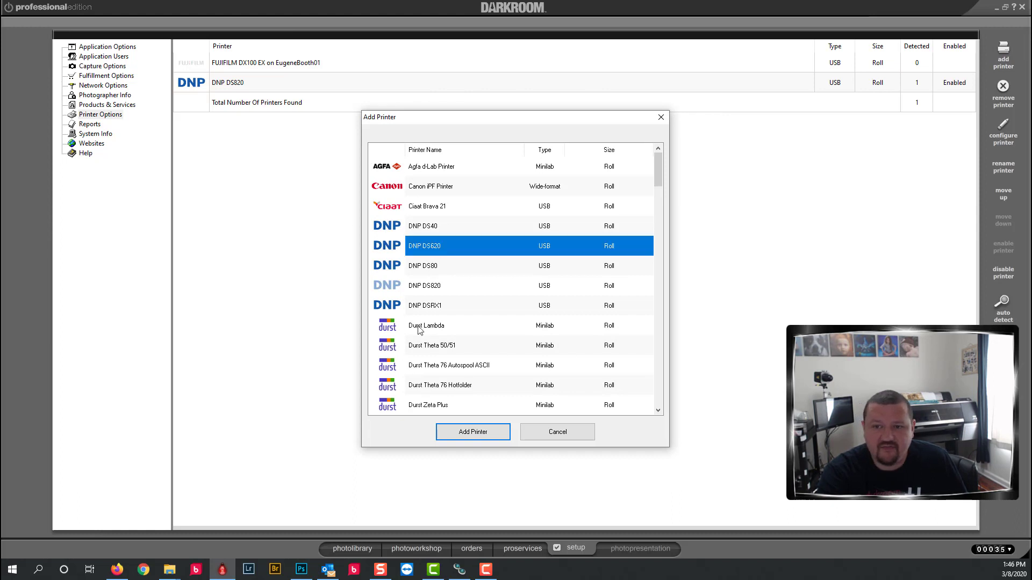
pyautogui.click(473, 432)
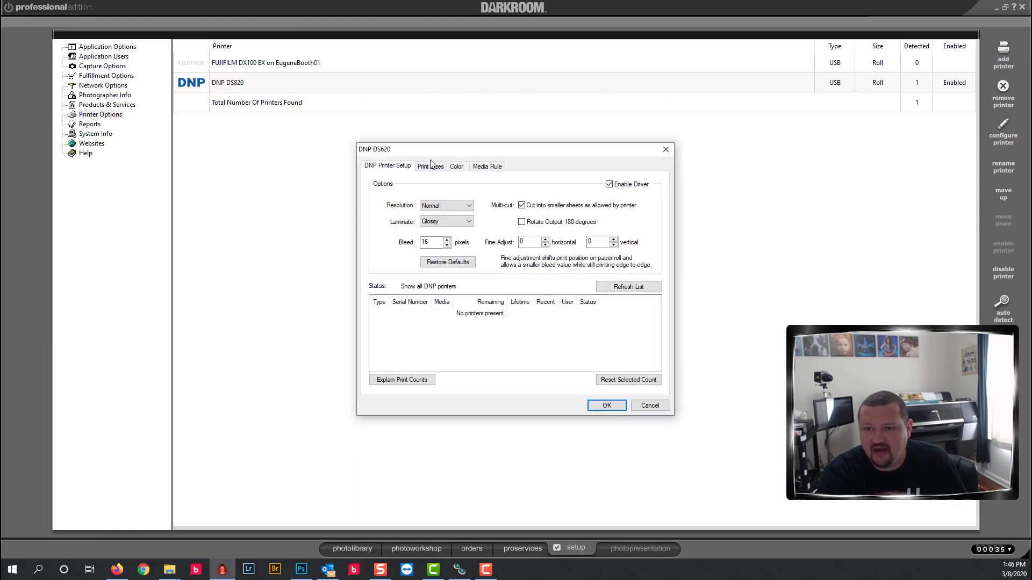
pyautogui.click(430, 165)
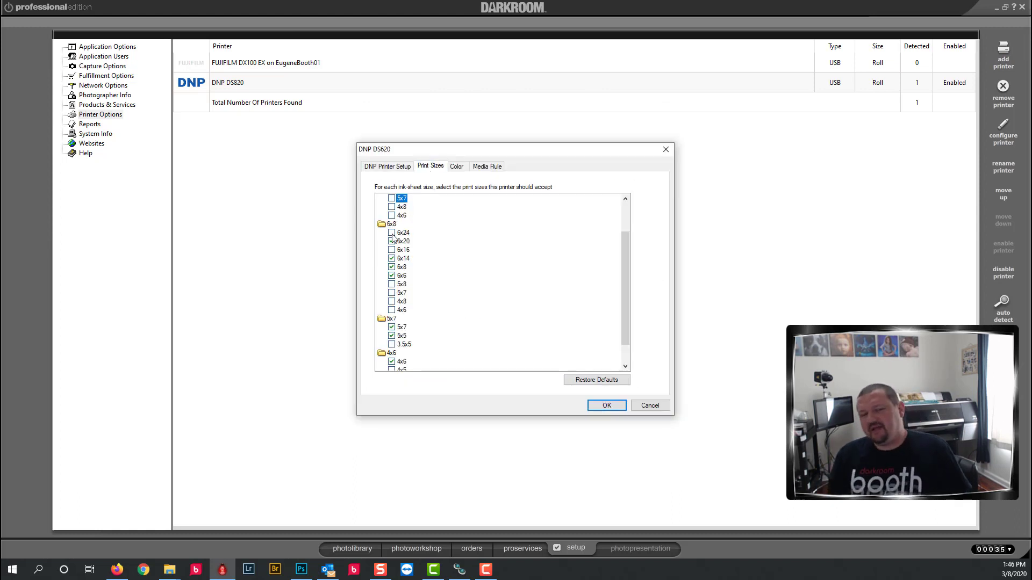
pyautogui.click(392, 241)
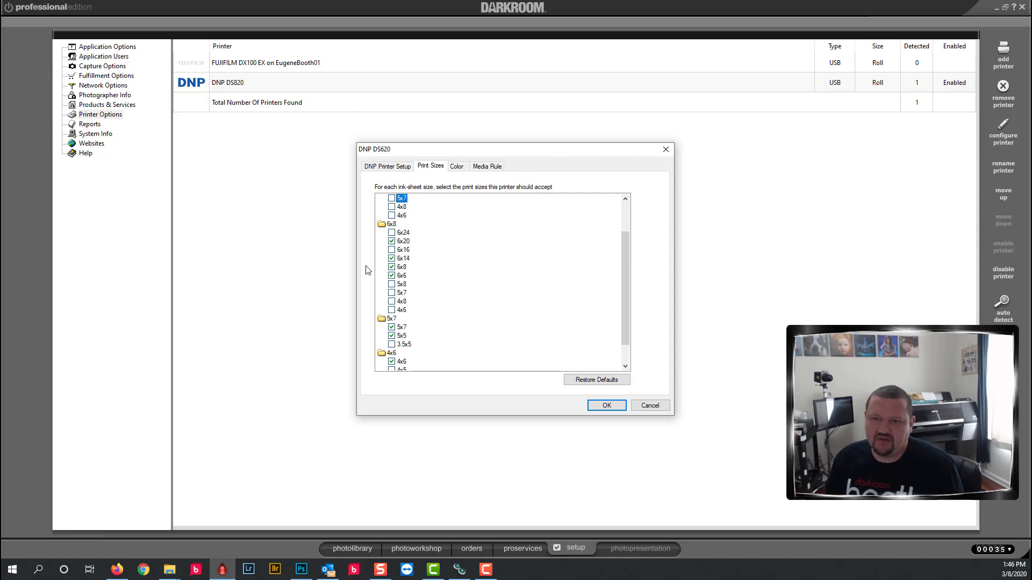